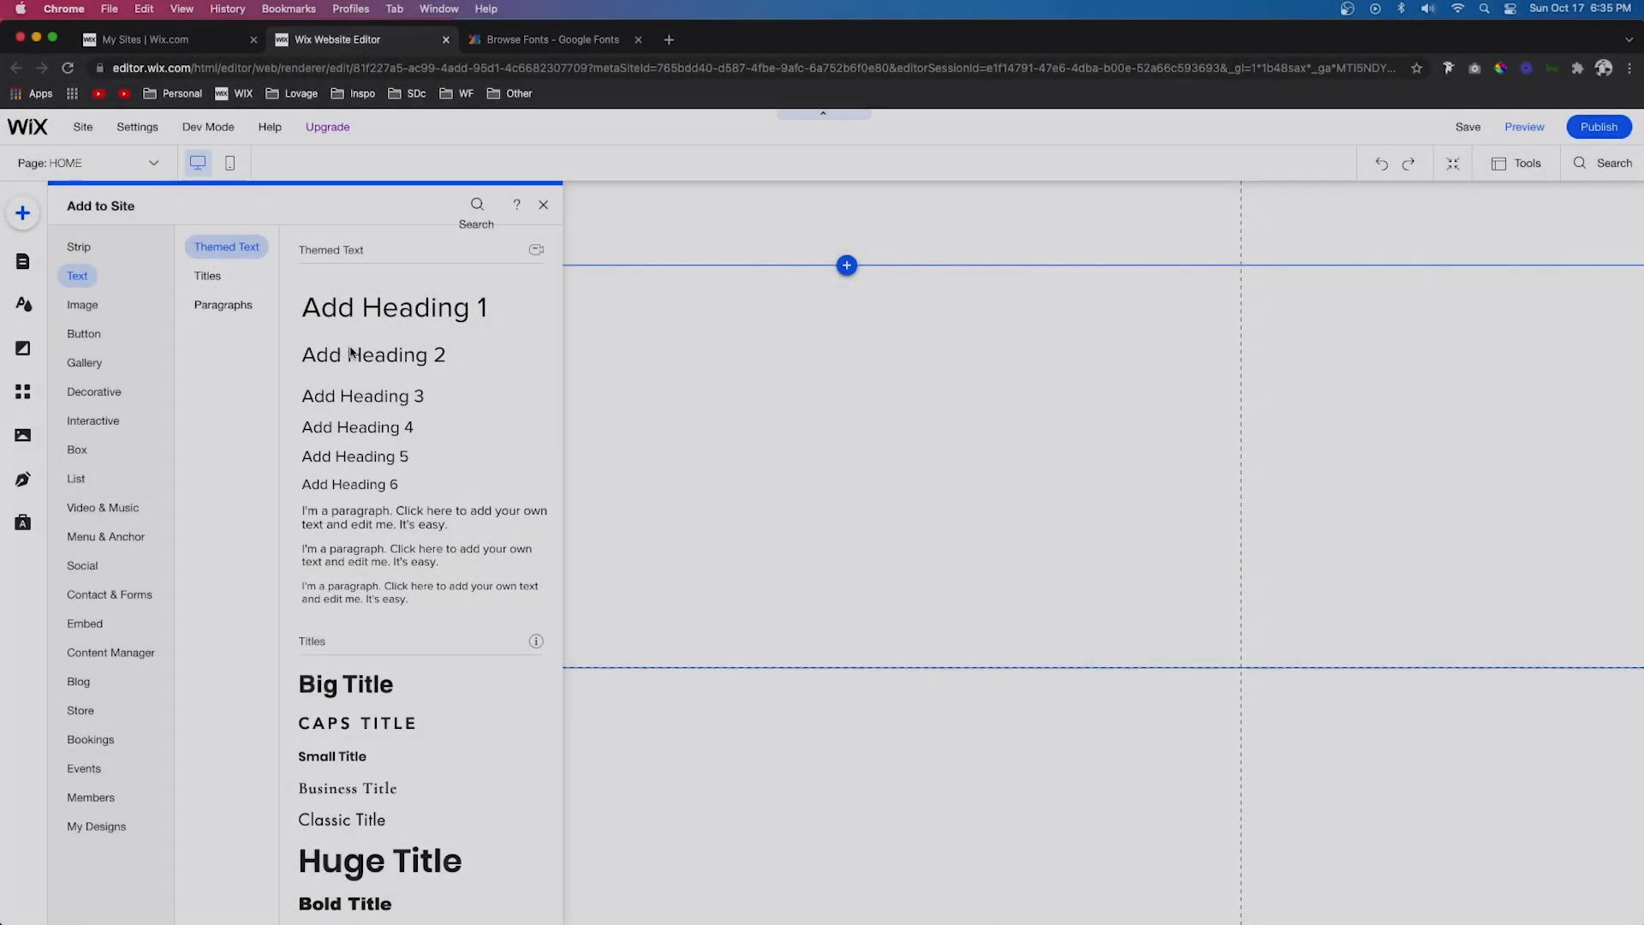
Add a Heading 2 text element and stretch its box wider.
left_click(373, 354)
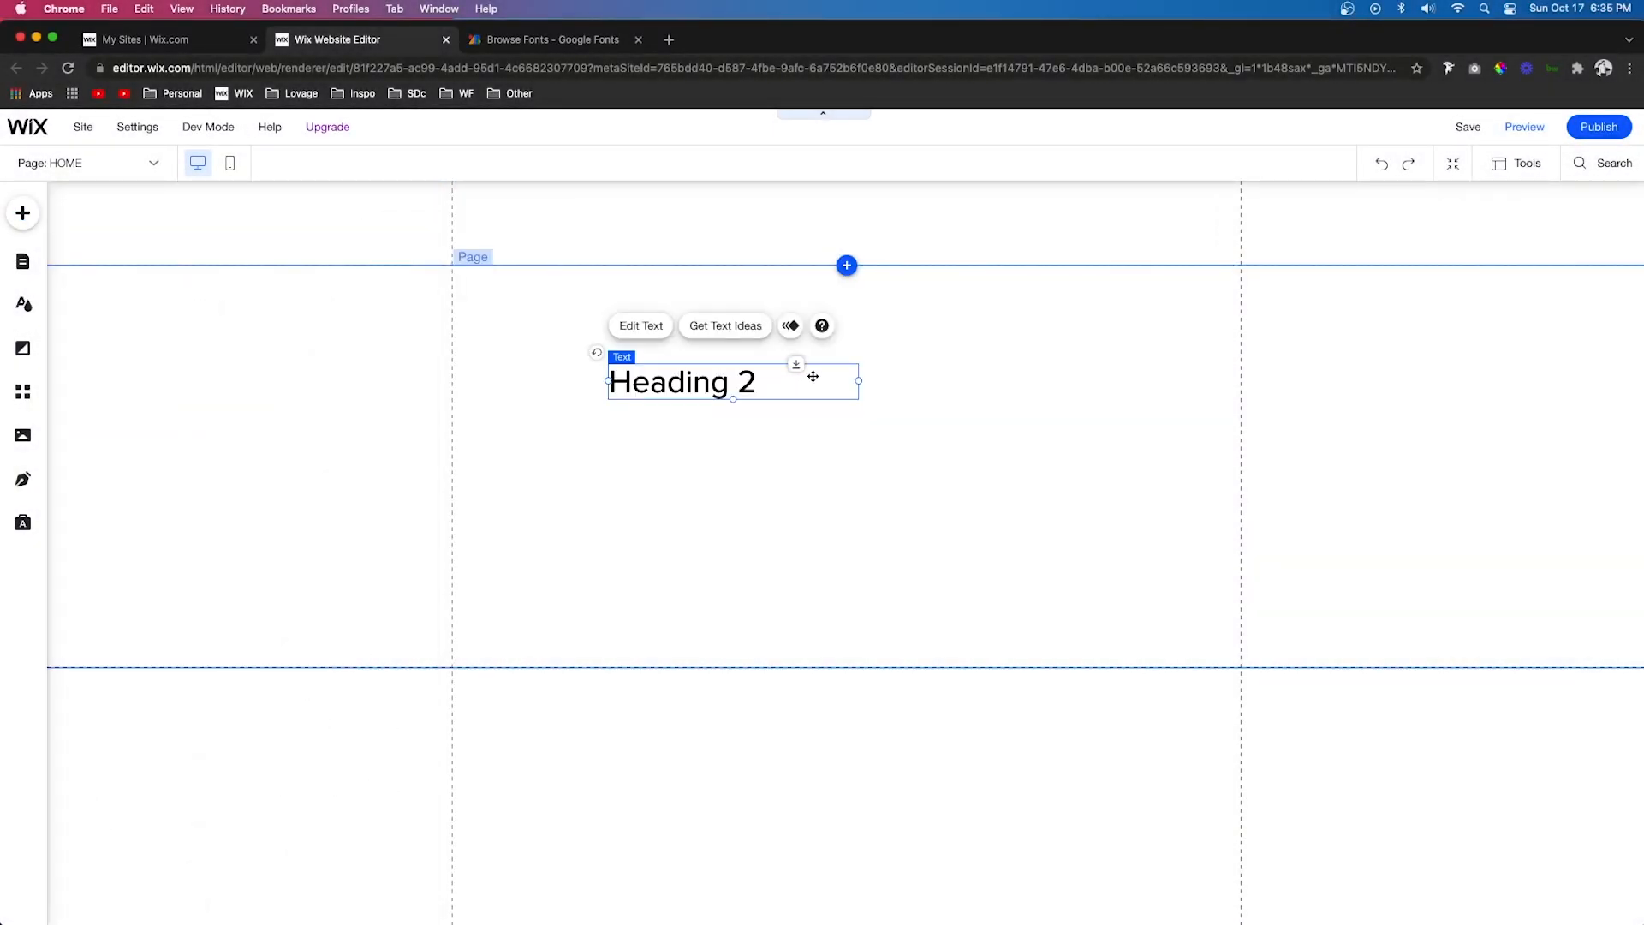
left_click_drag(858, 380, 1053, 380)
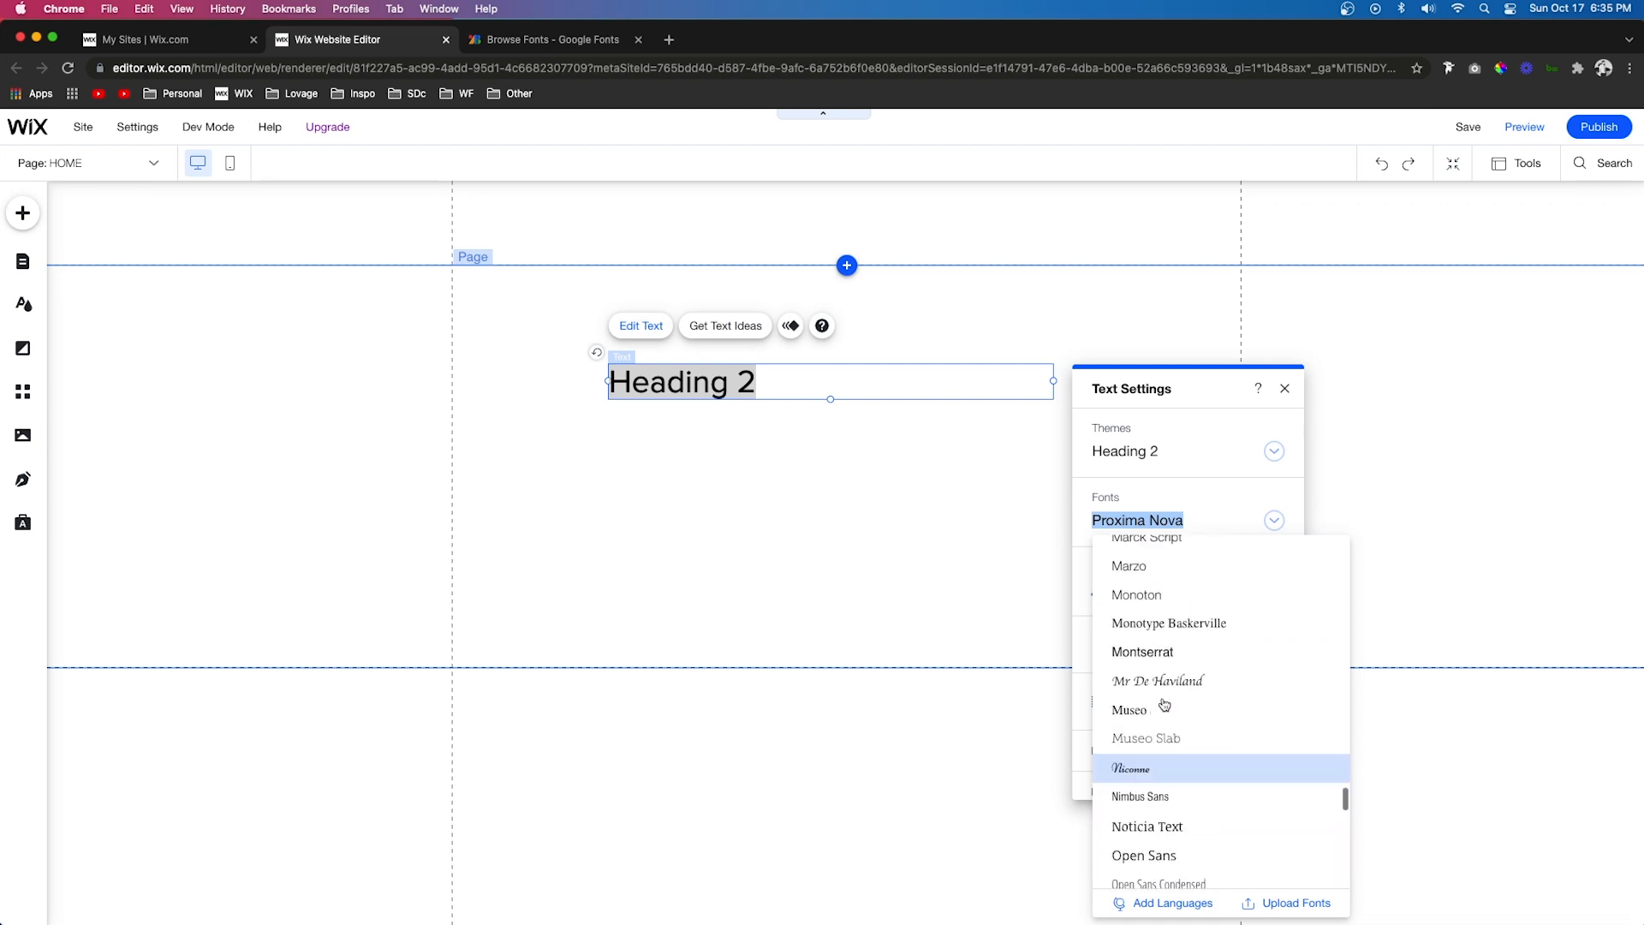
scroll("down", 3)
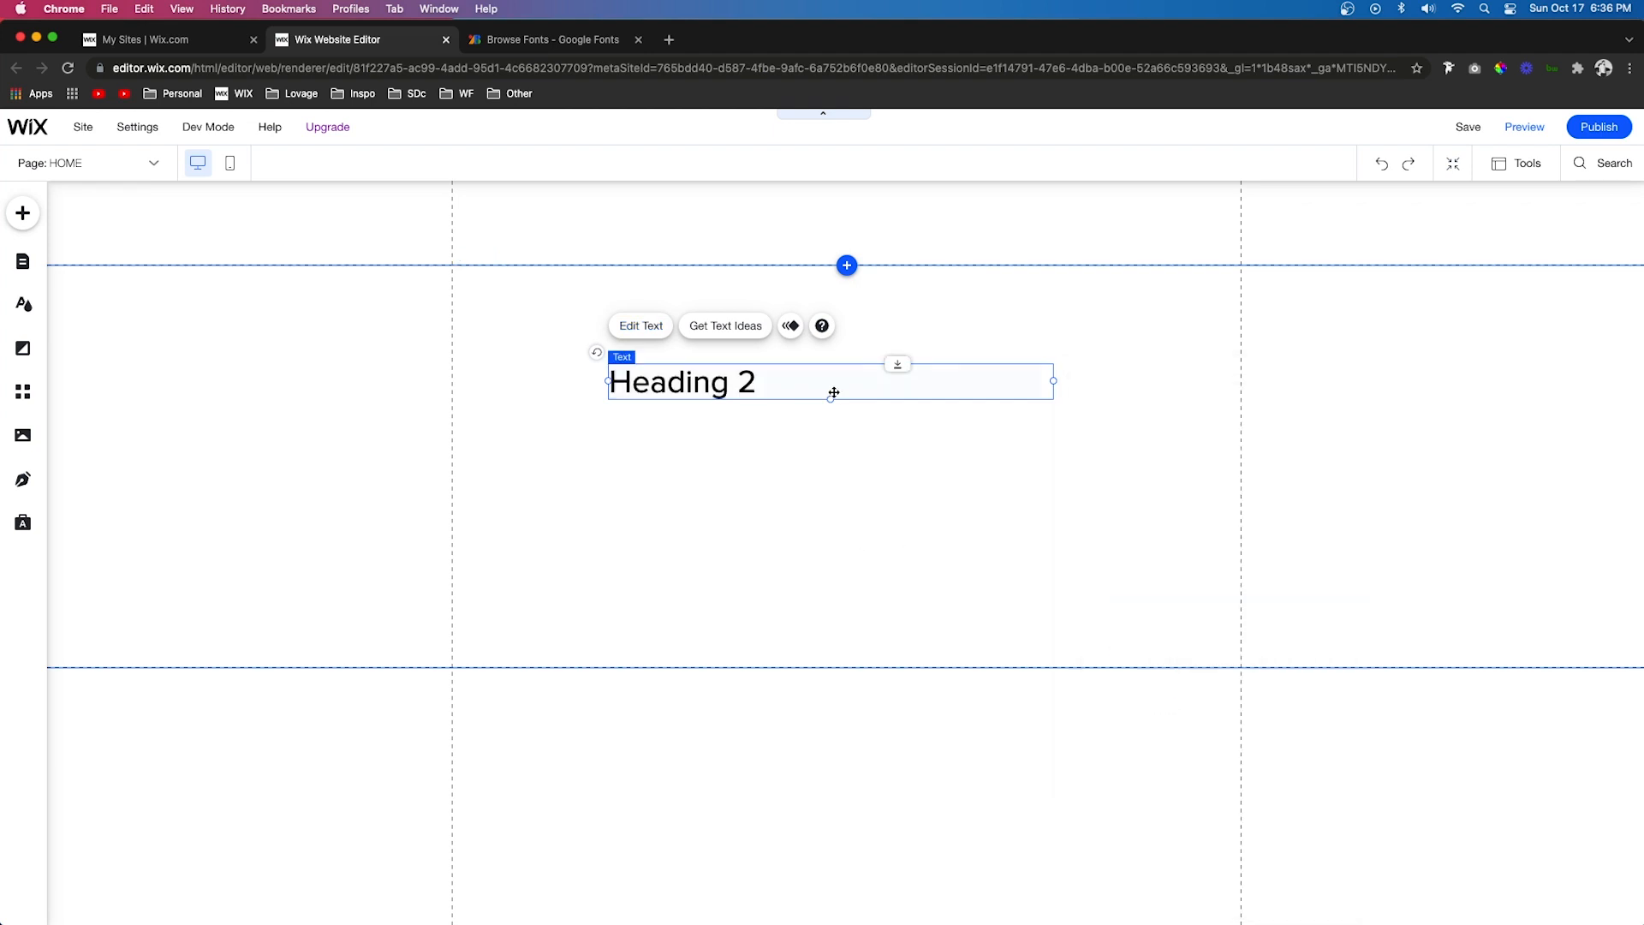
mouse_move(816, 387)
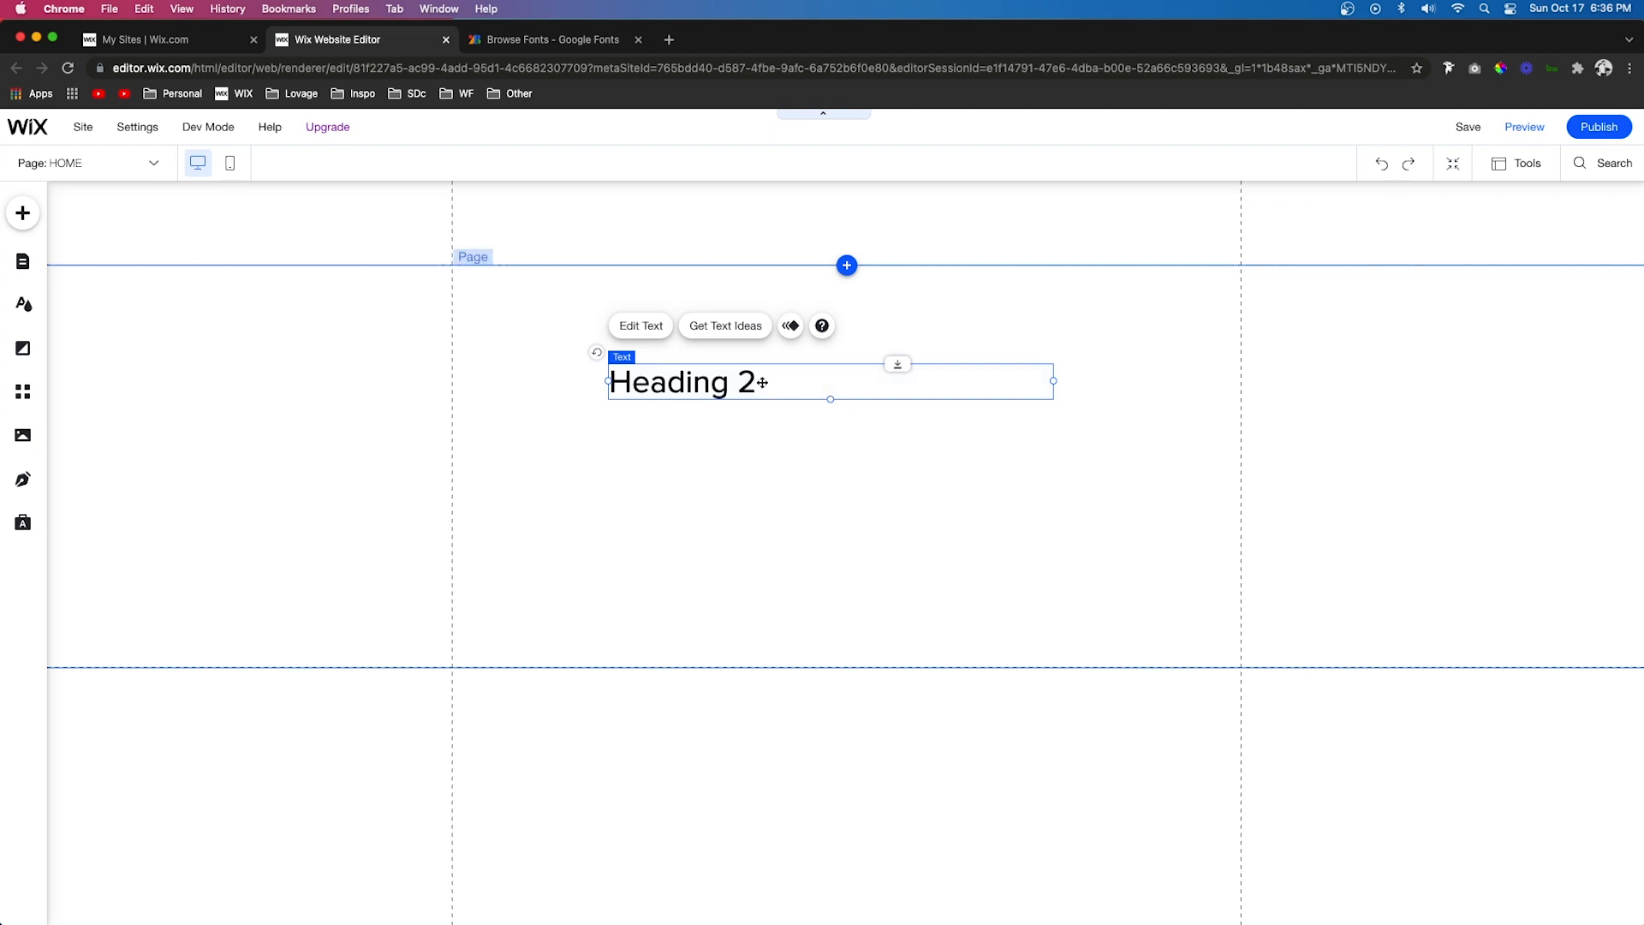
Find Merriweather Sans in the Google Fonts list and download the family.
left_click(553, 40)
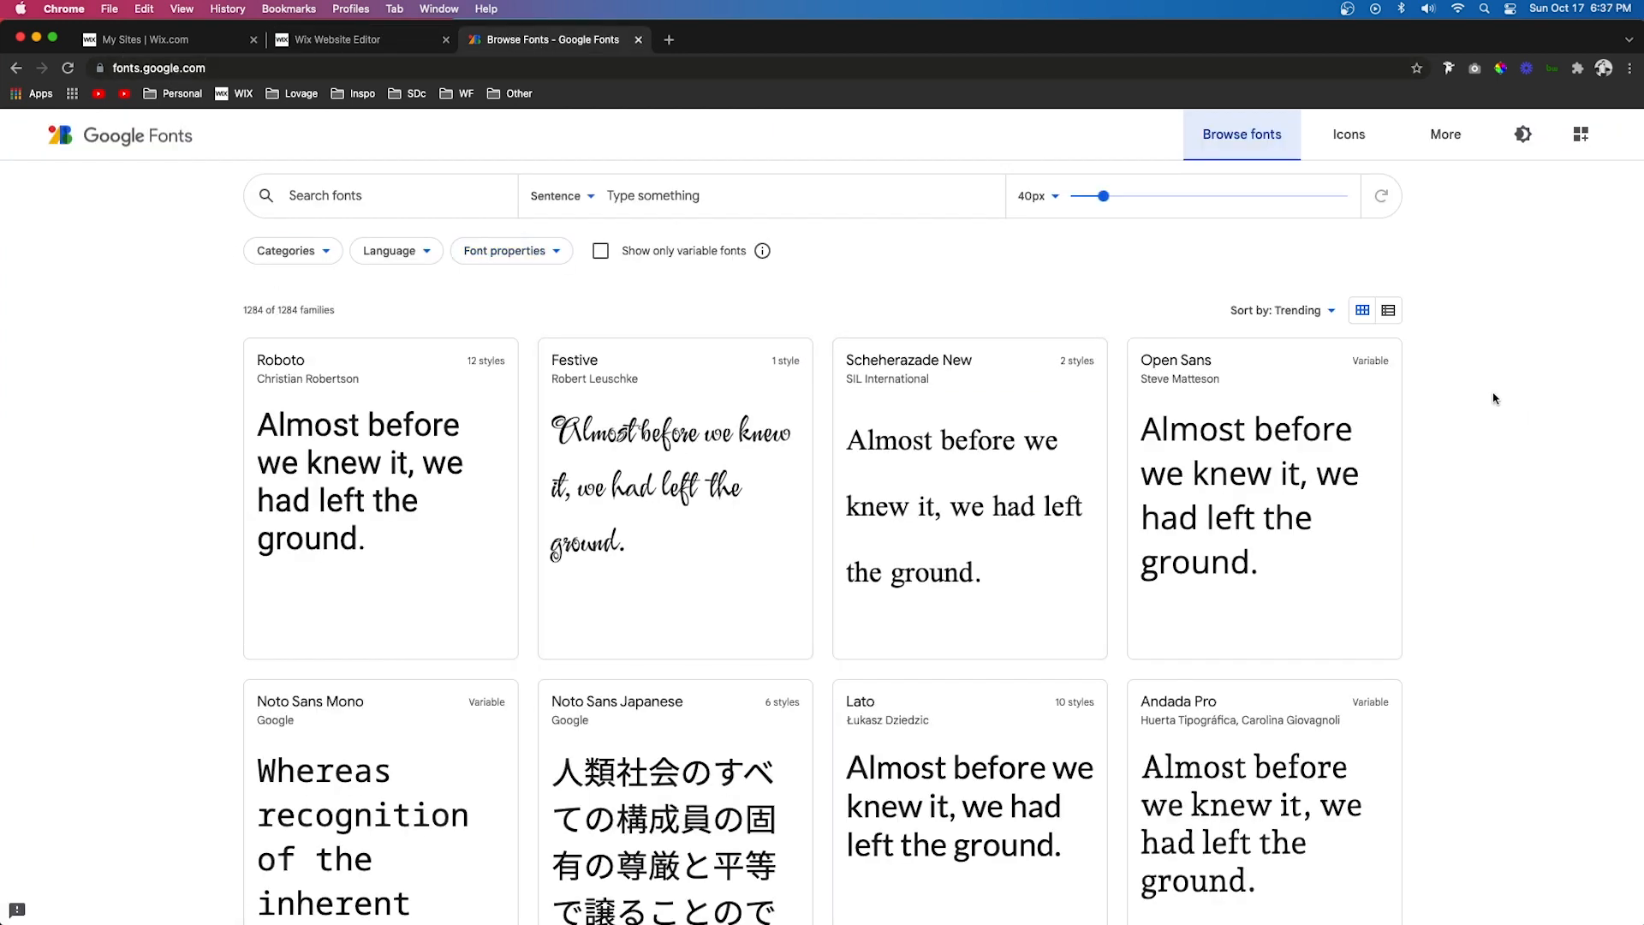
scroll("down", 3)
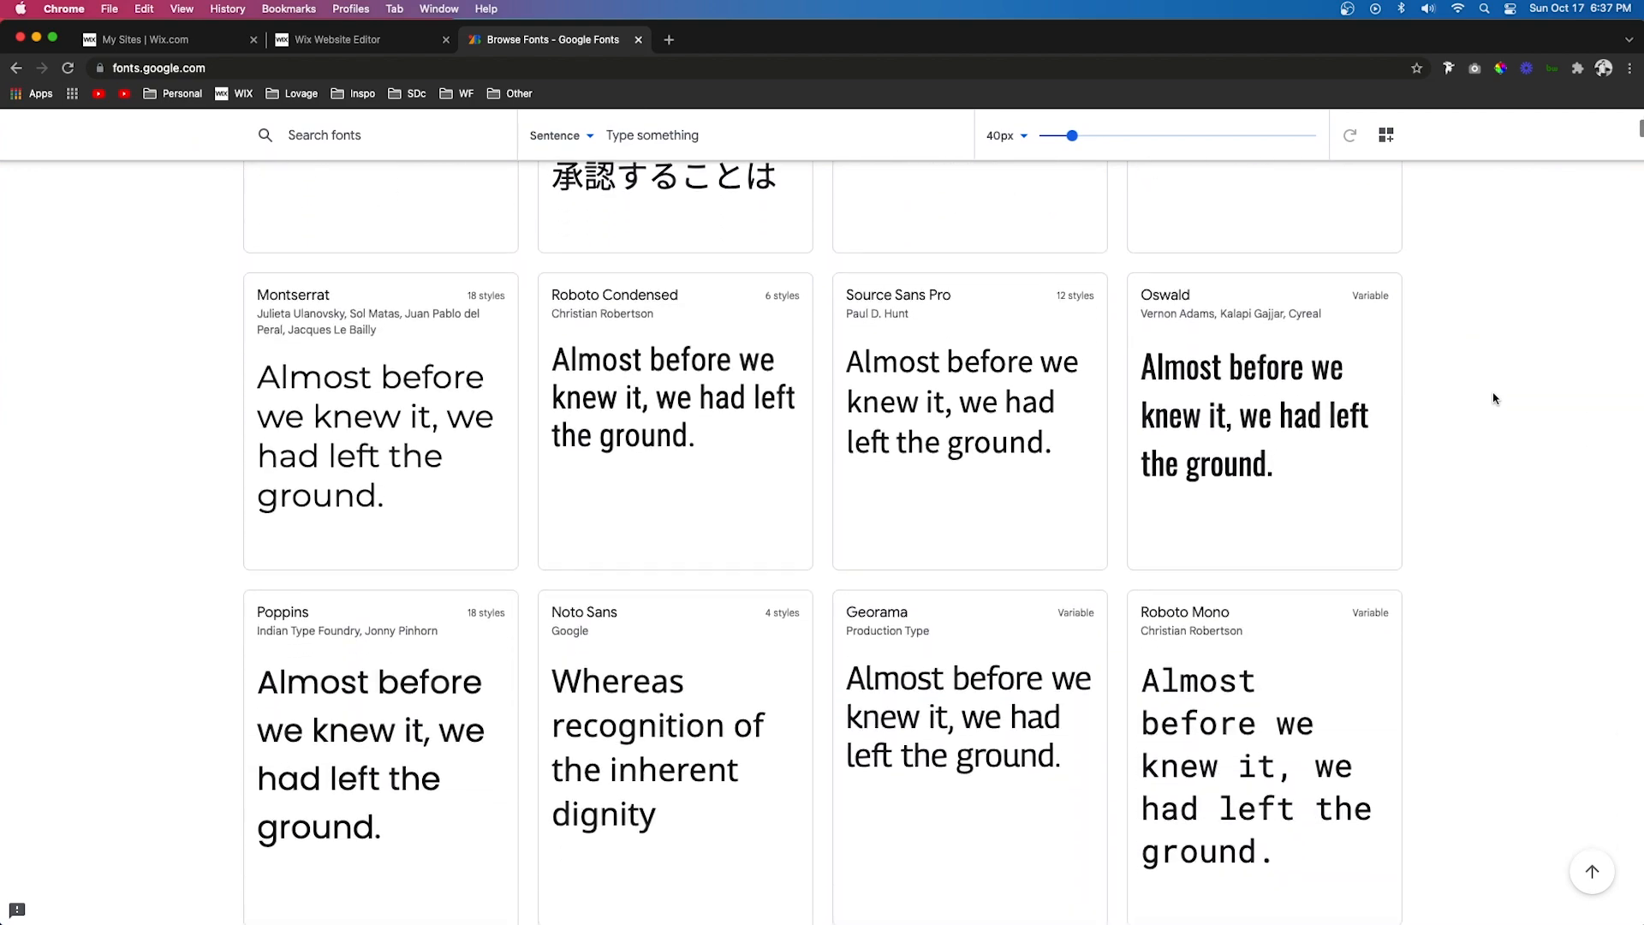
scroll("down", 3)
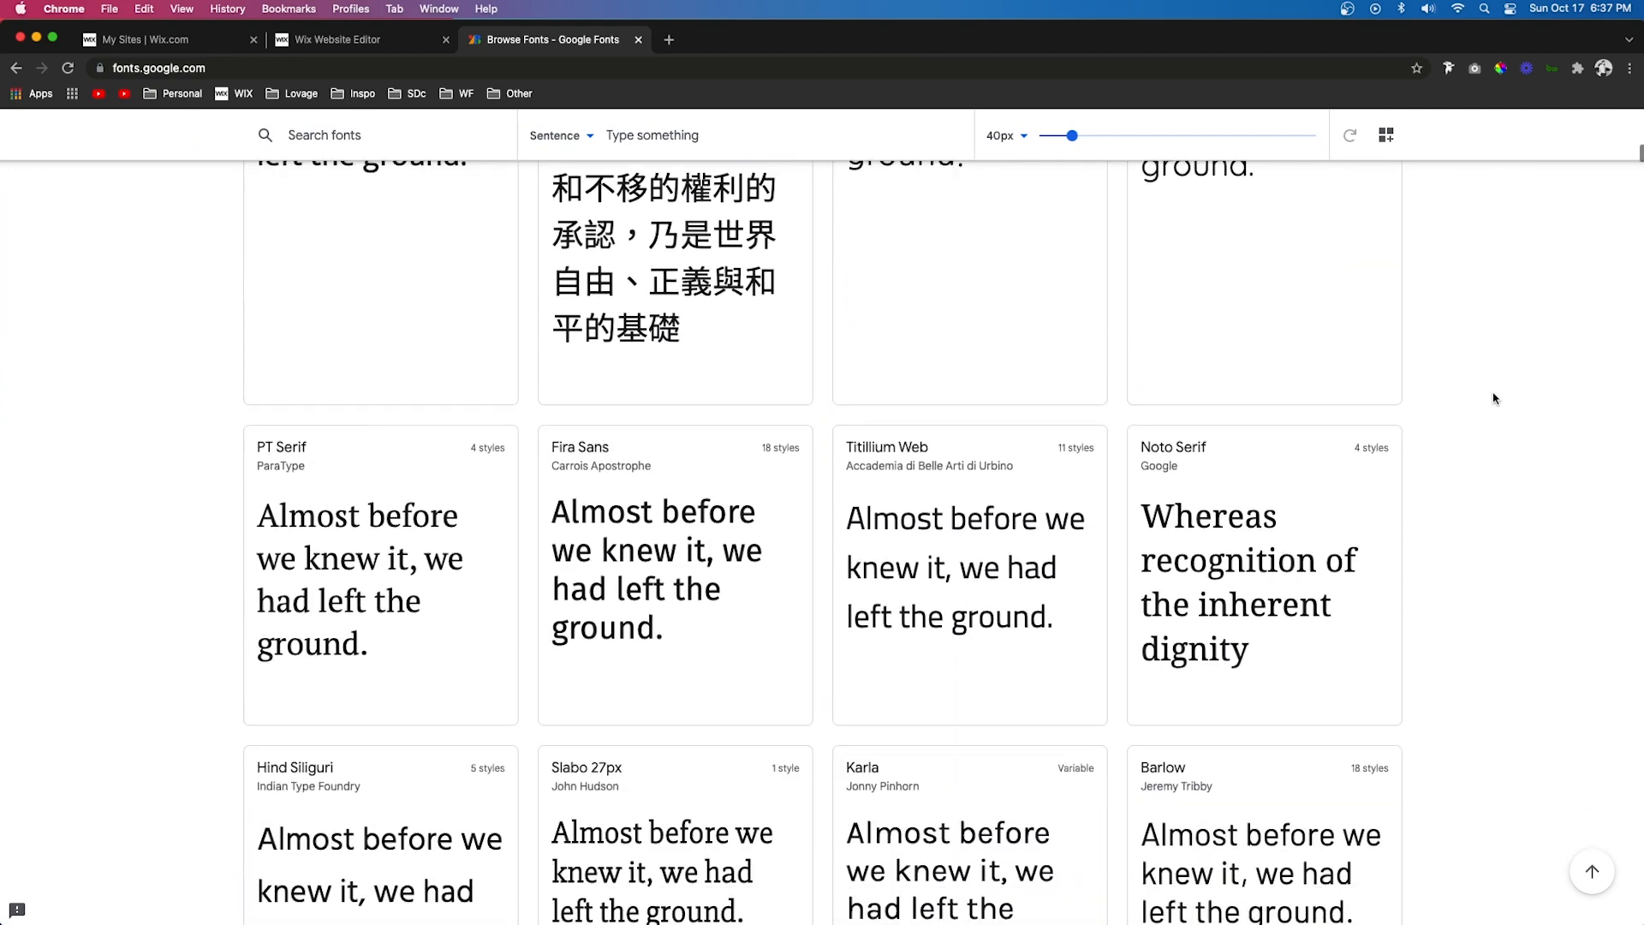
scroll("down", 3)
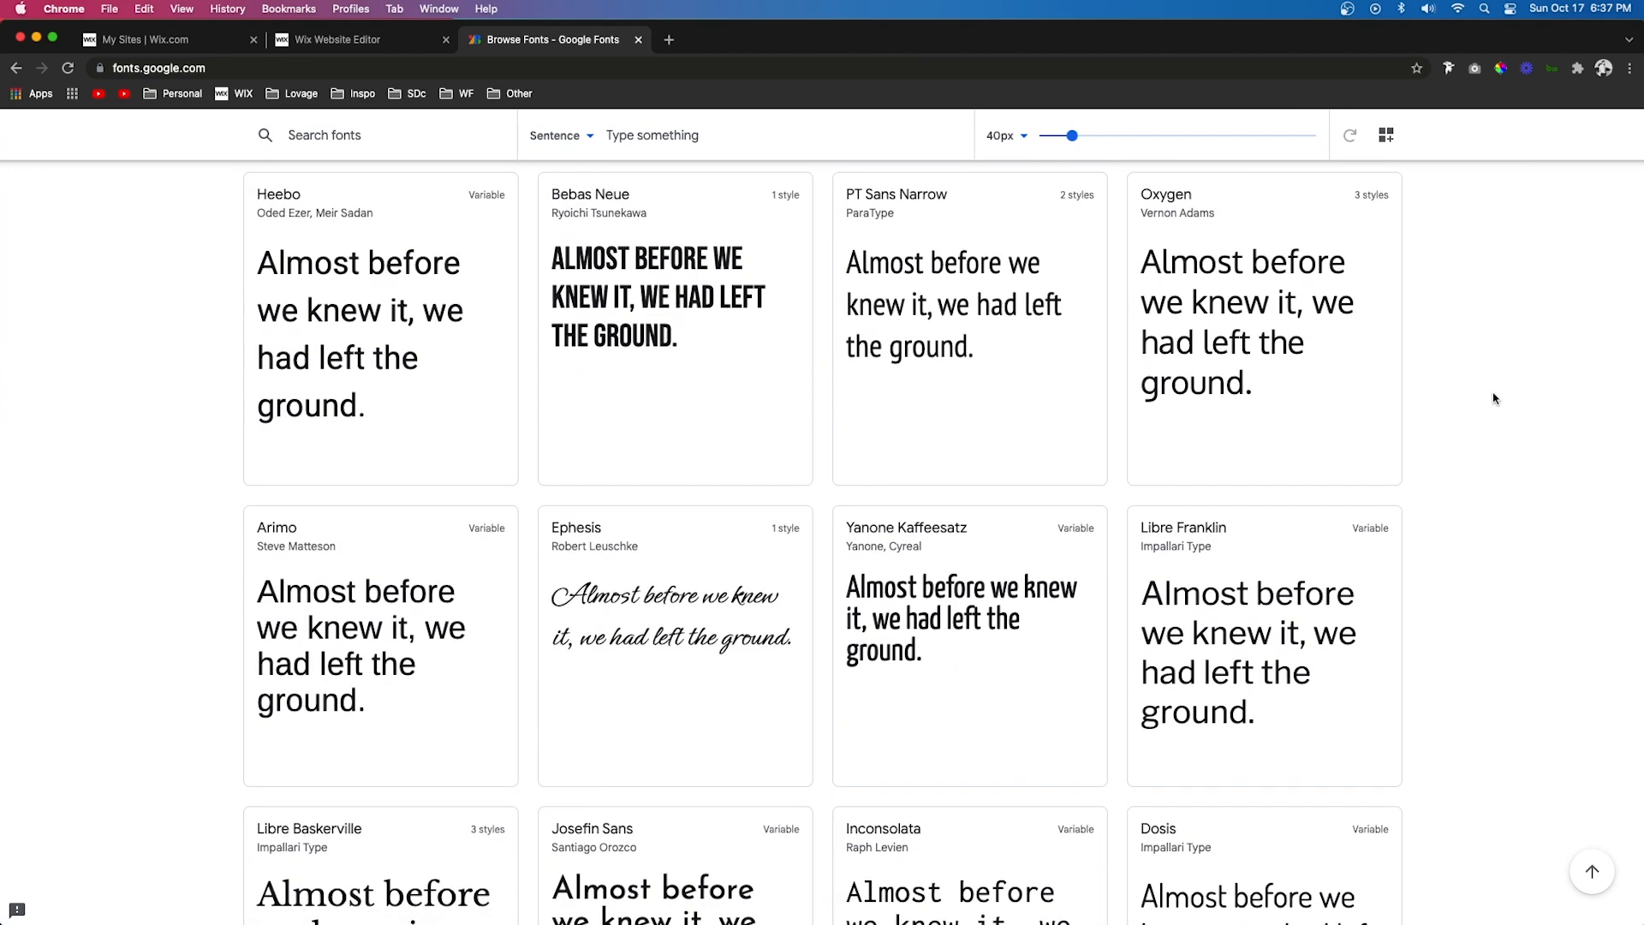
scroll("down", 3)
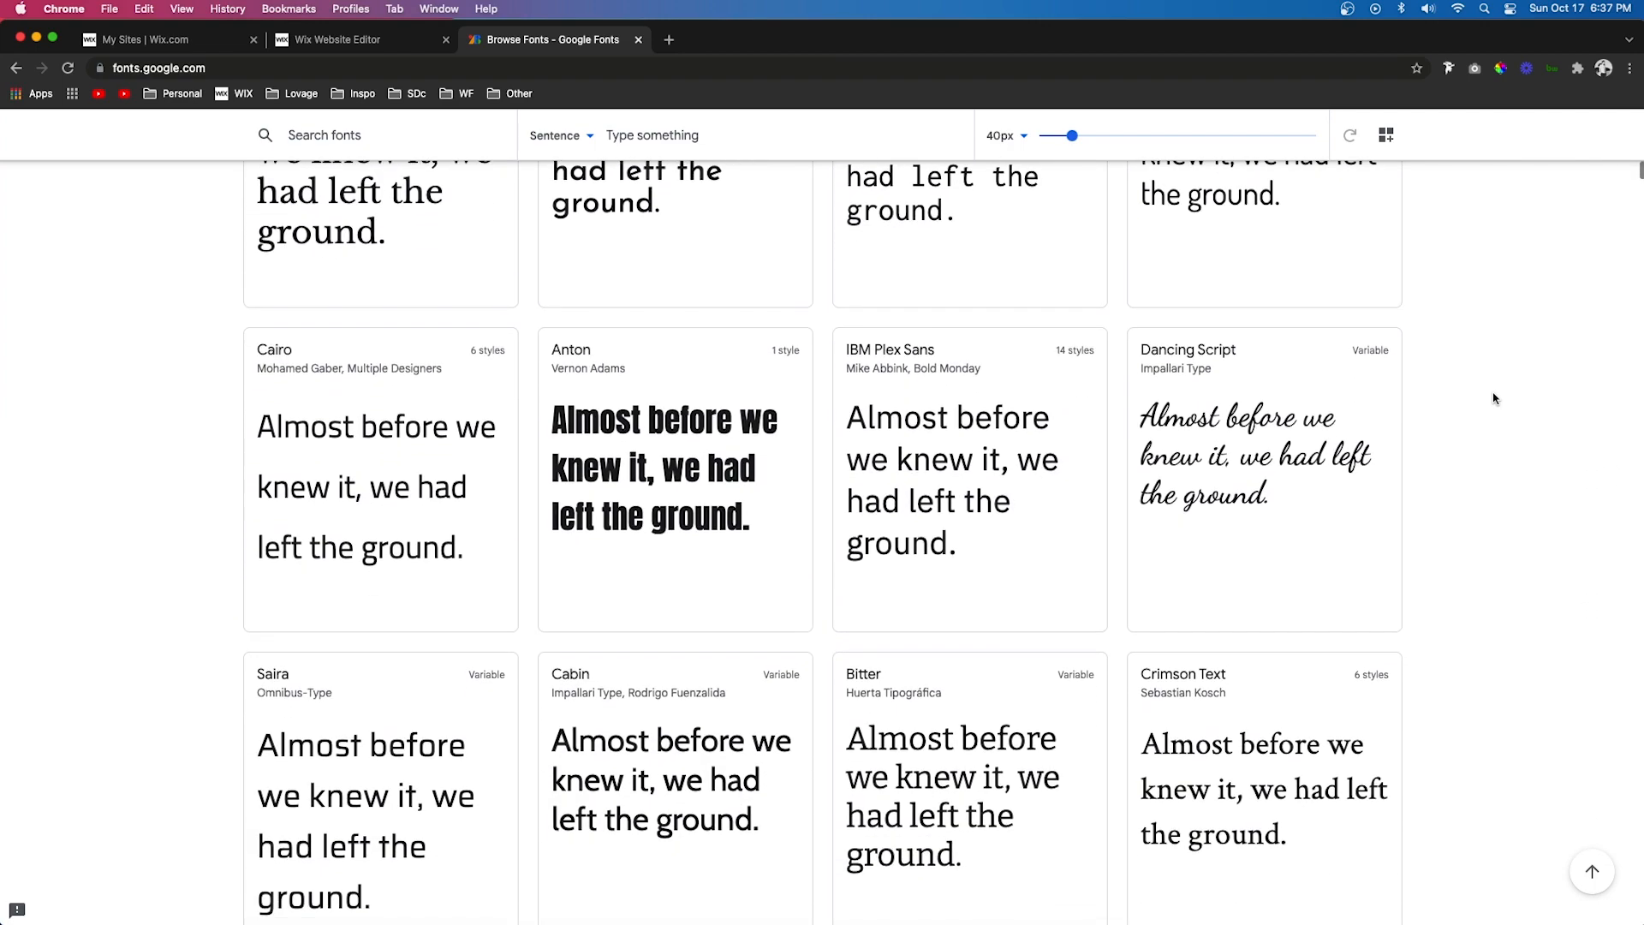
scroll("down", 3)
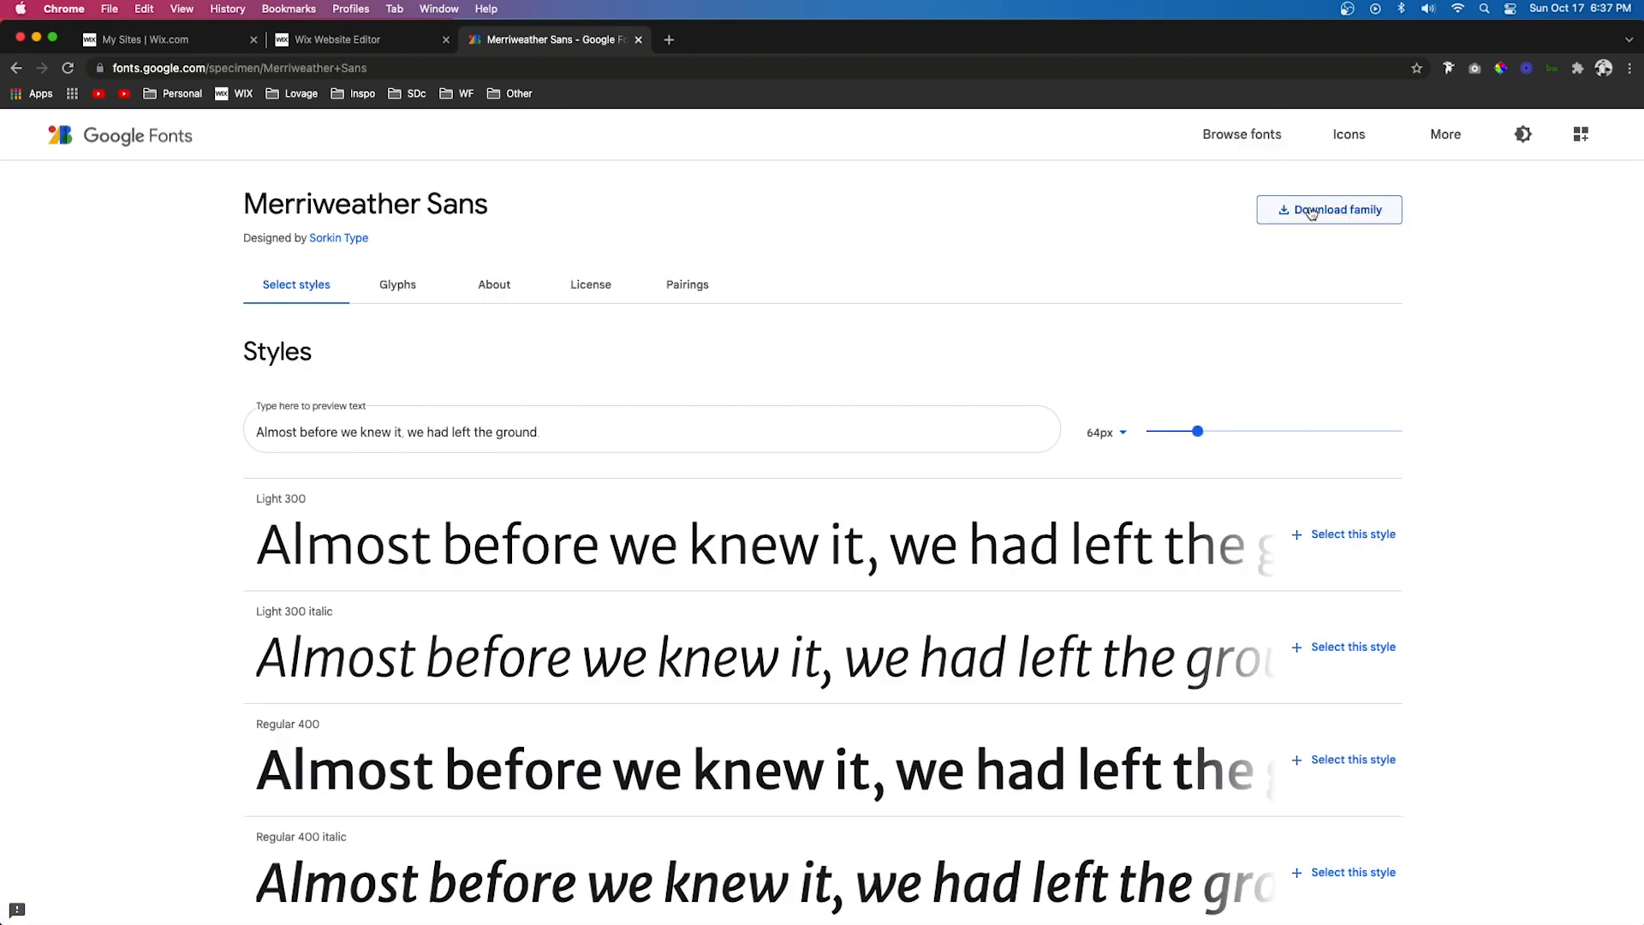
left_click(1327, 209)
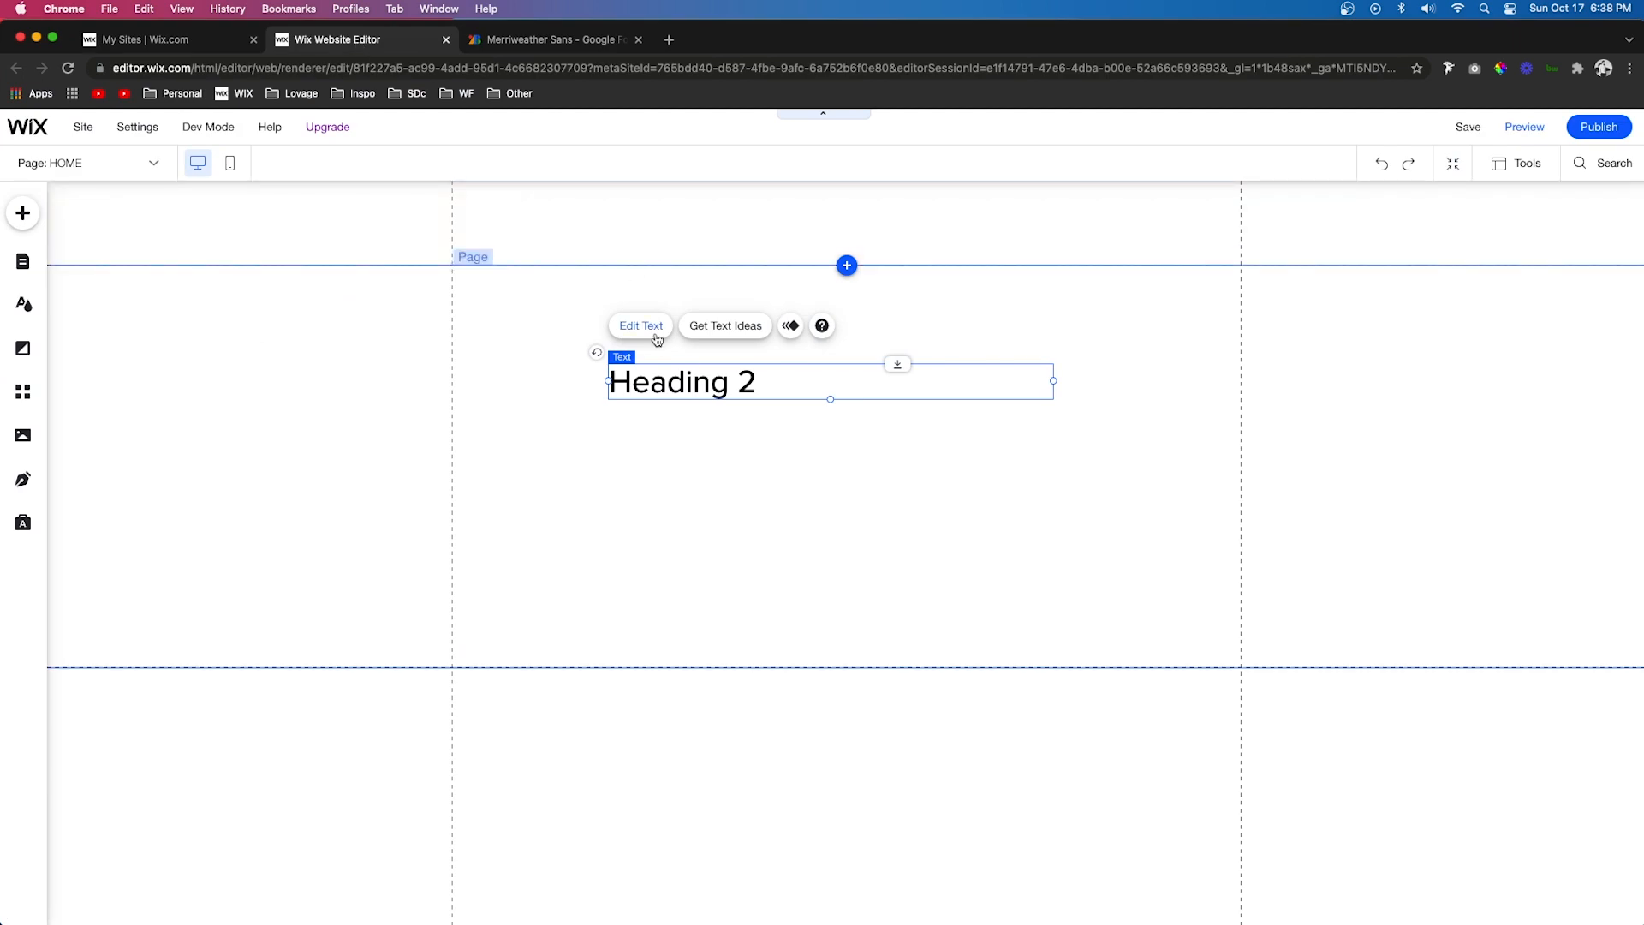
mouse_move(646, 330)
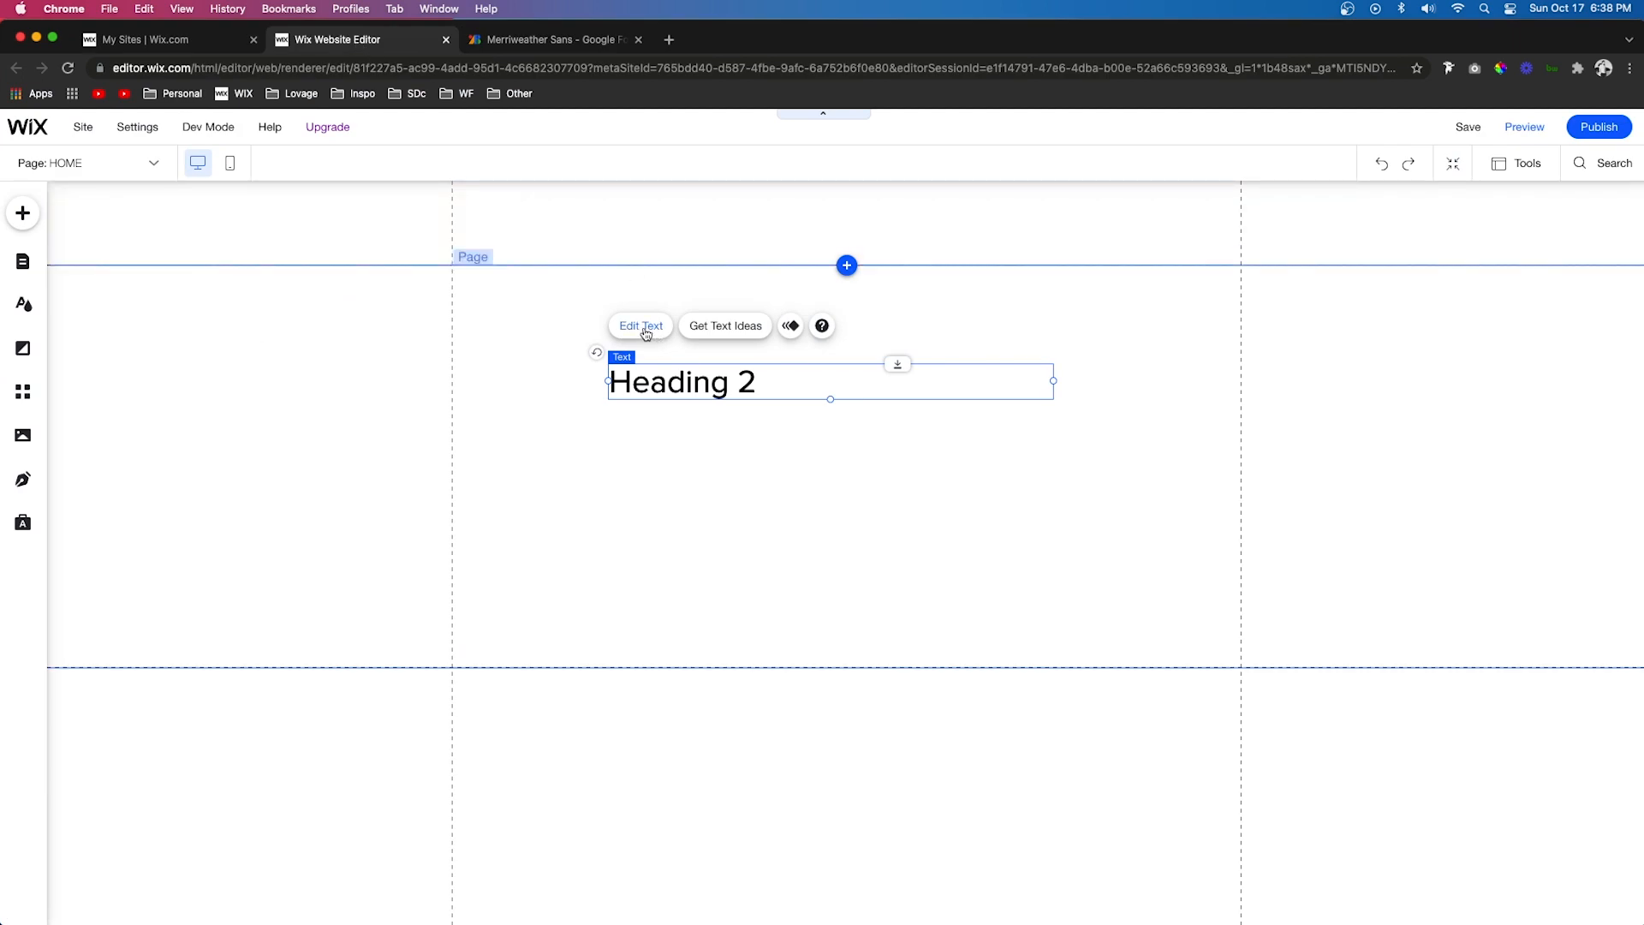
Reach Upload Fonts from the heading's Text Settings font list.
left_click(641, 325)
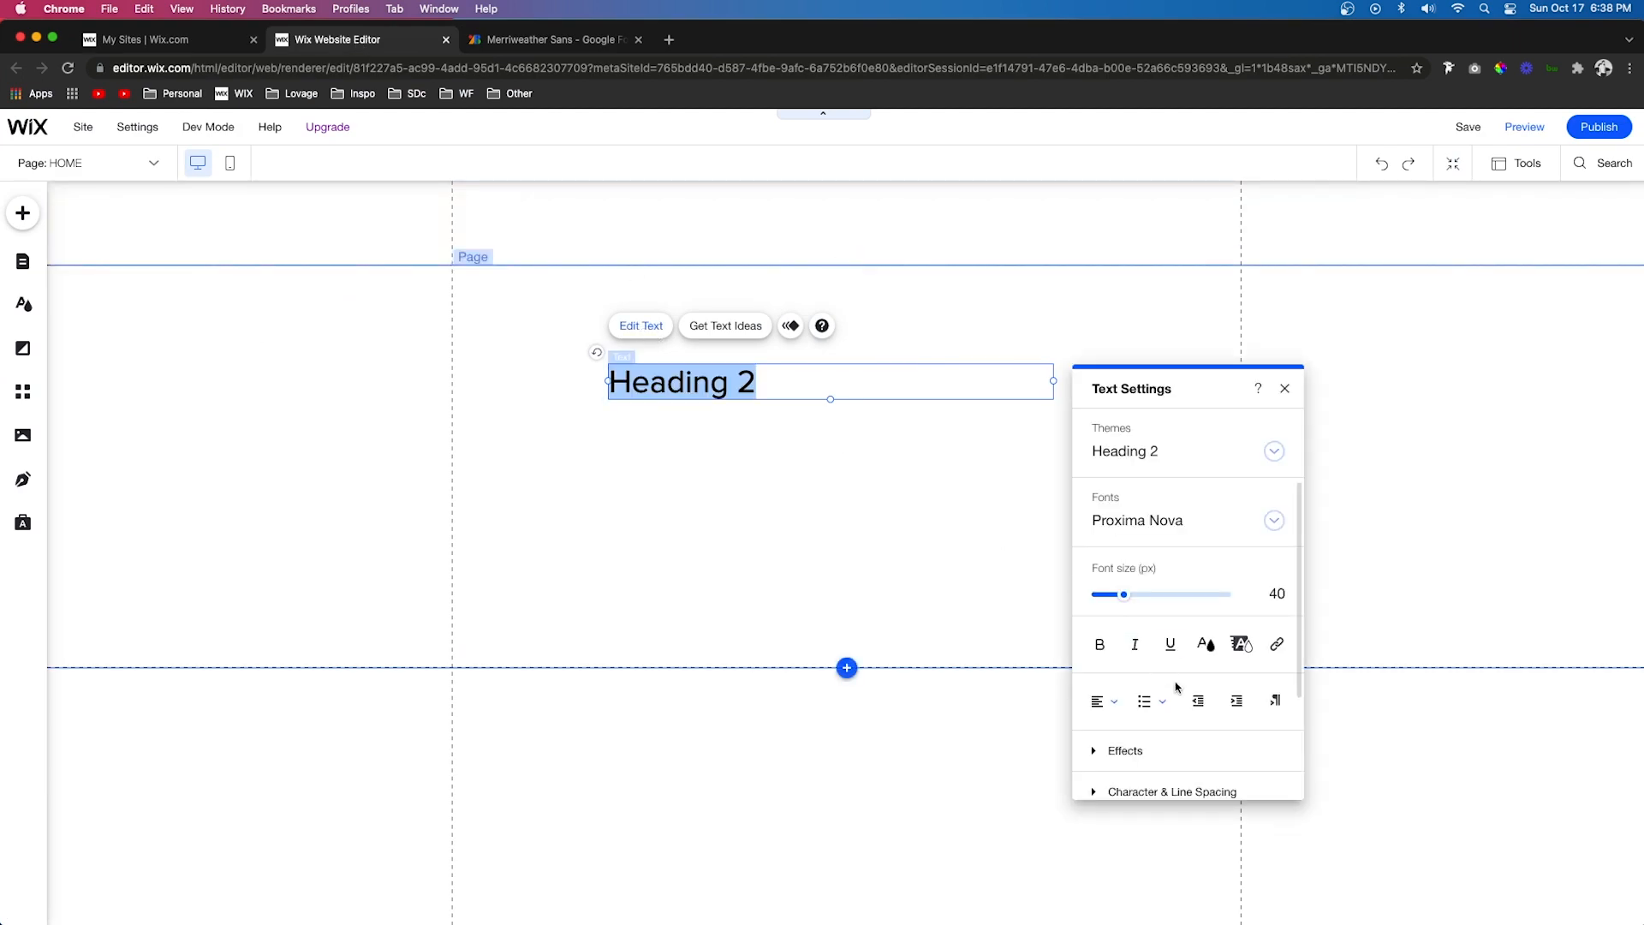
left_click(1137, 520)
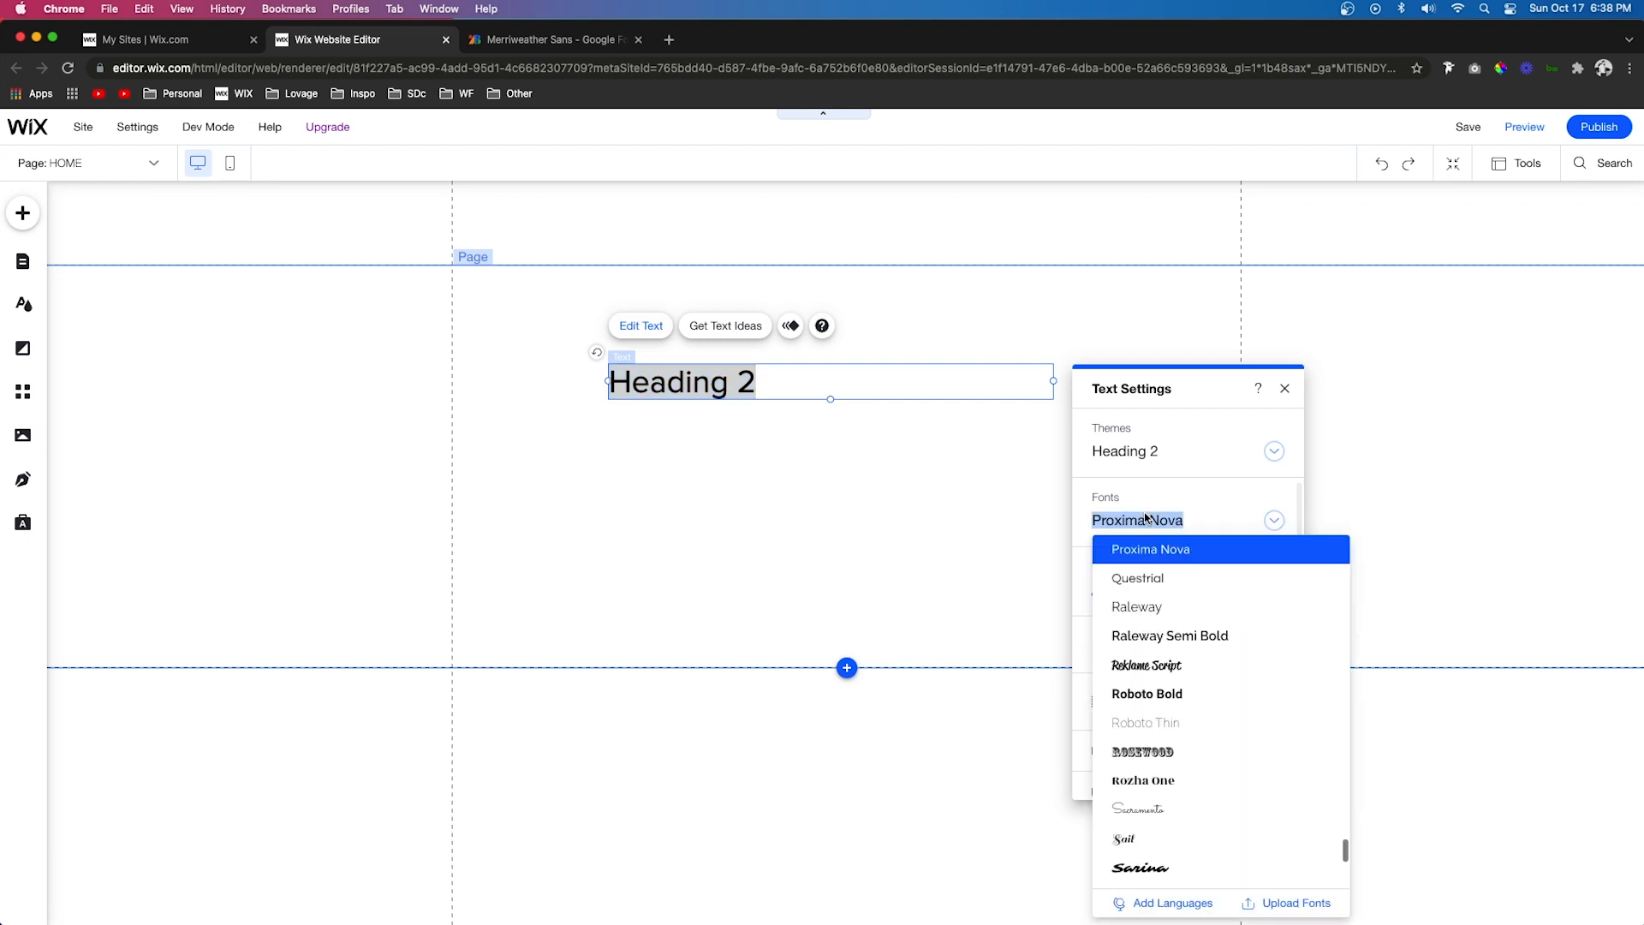
mouse_move(1281, 907)
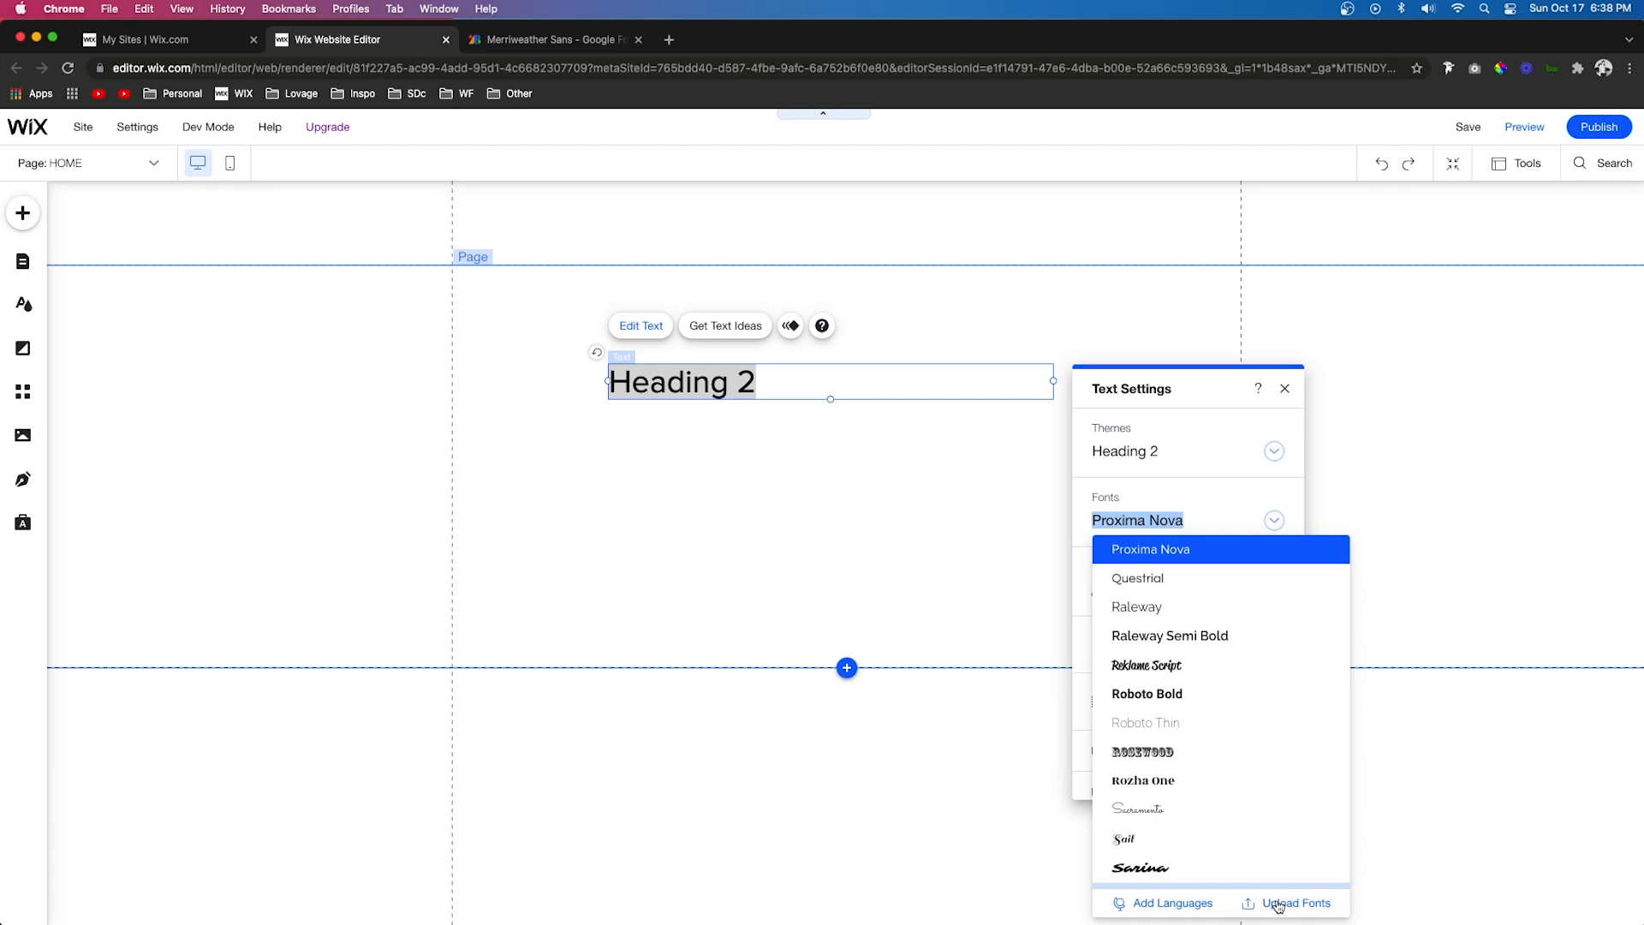
left_click(1294, 904)
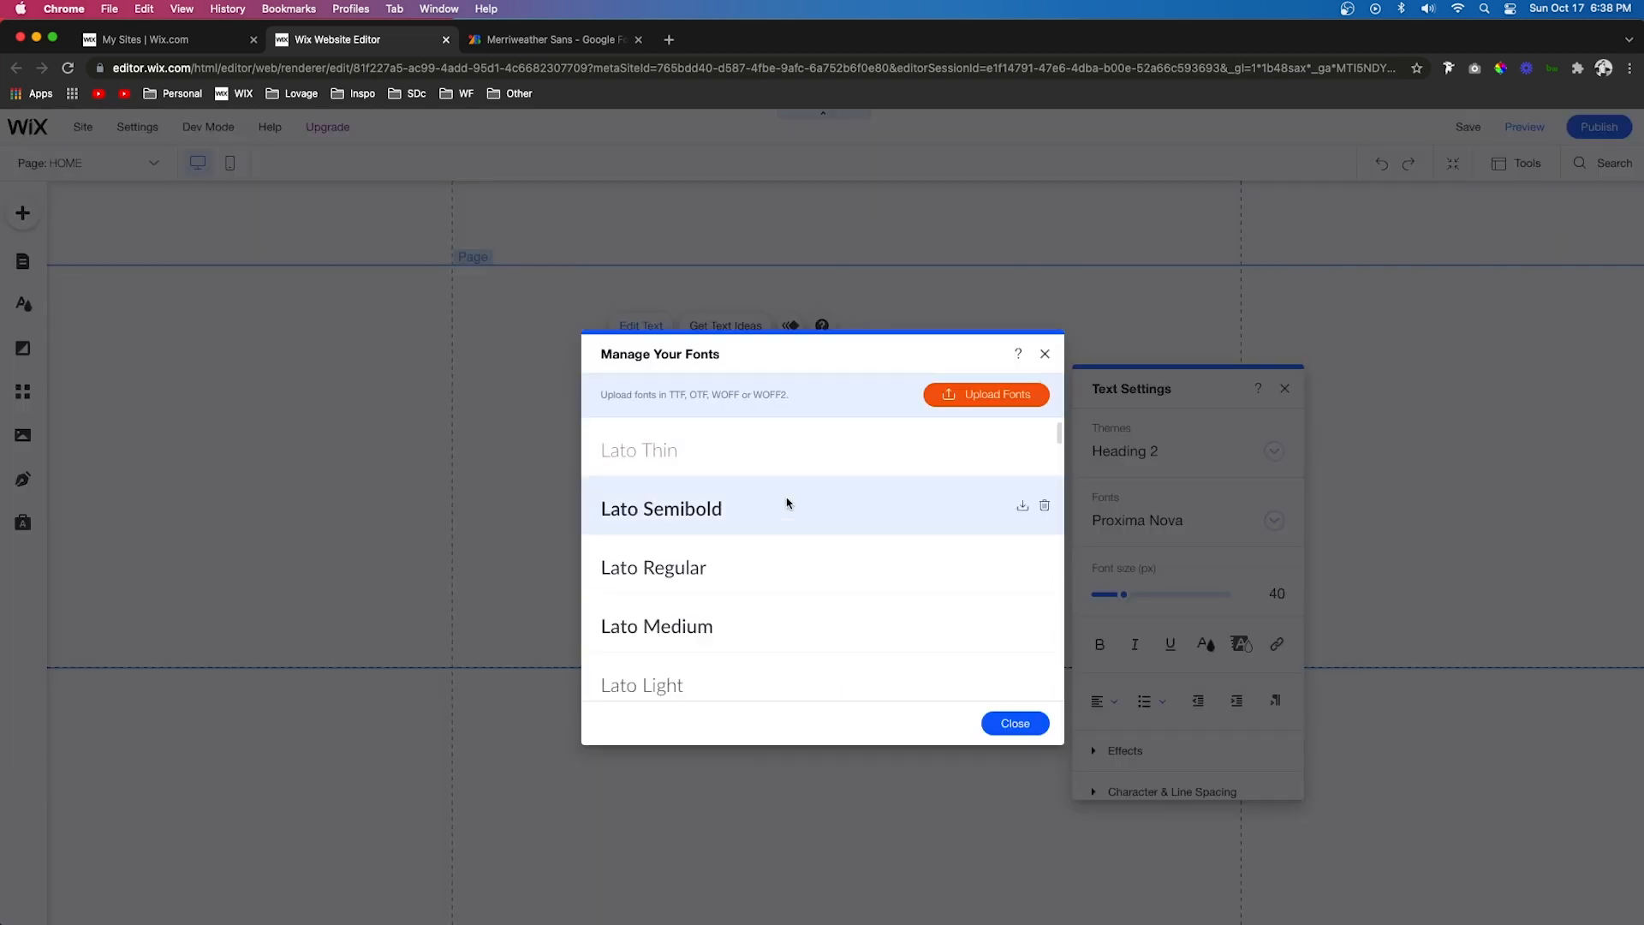
Upload the Merriweather Sans Regular file to the site's custom fonts.
scroll("down", 3)
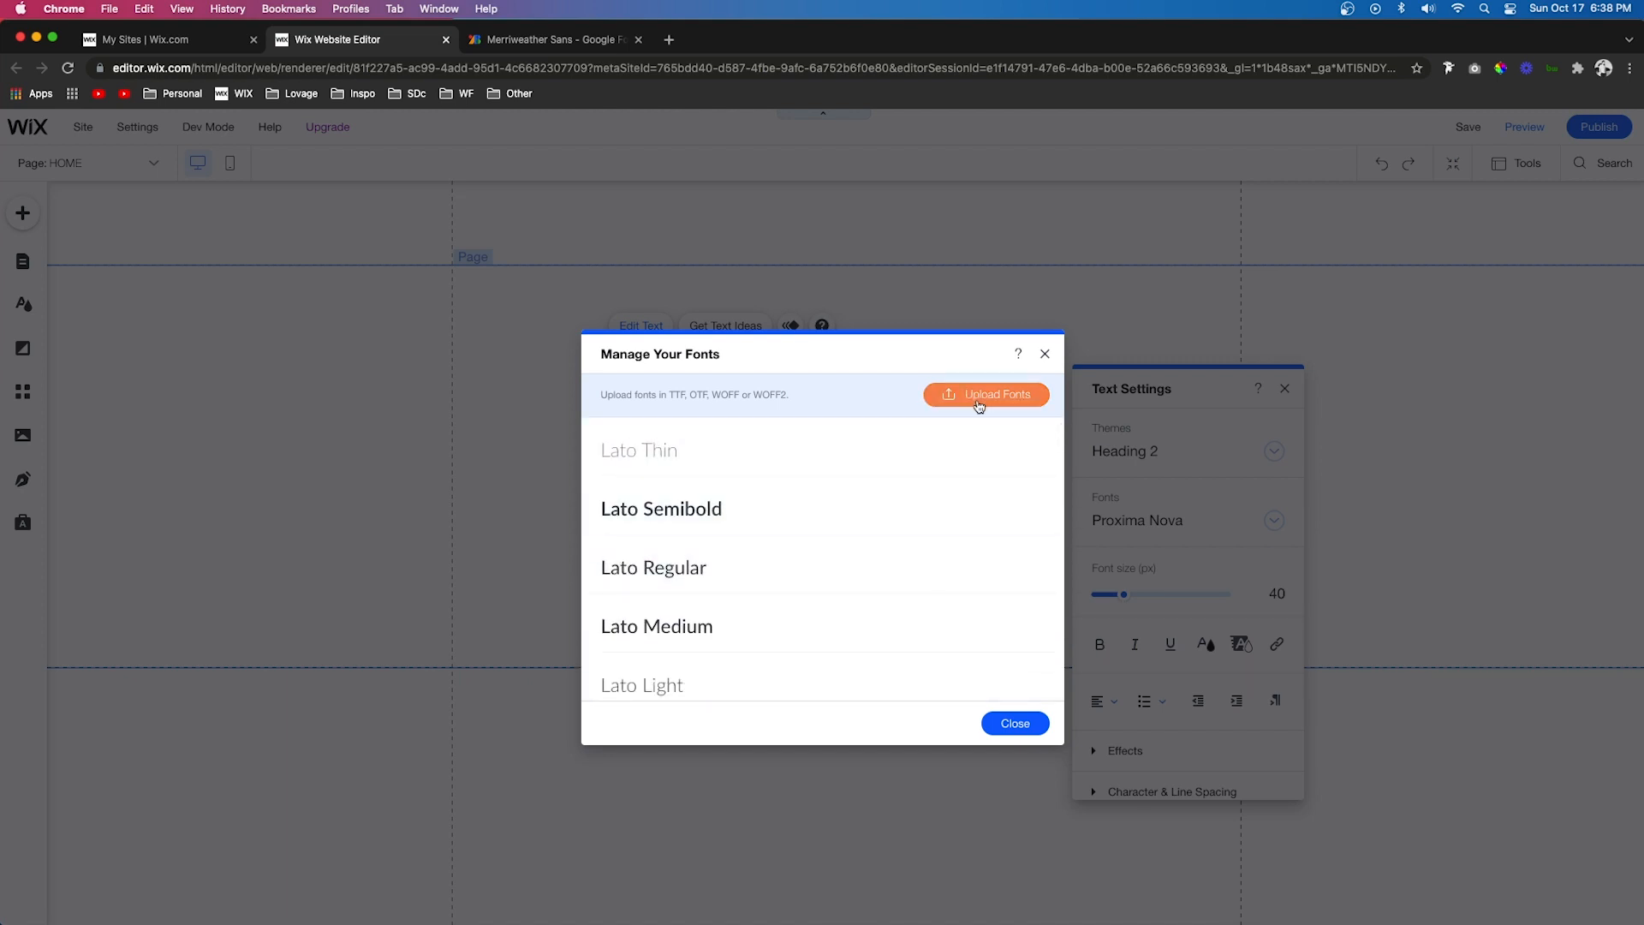
scroll("down", 3)
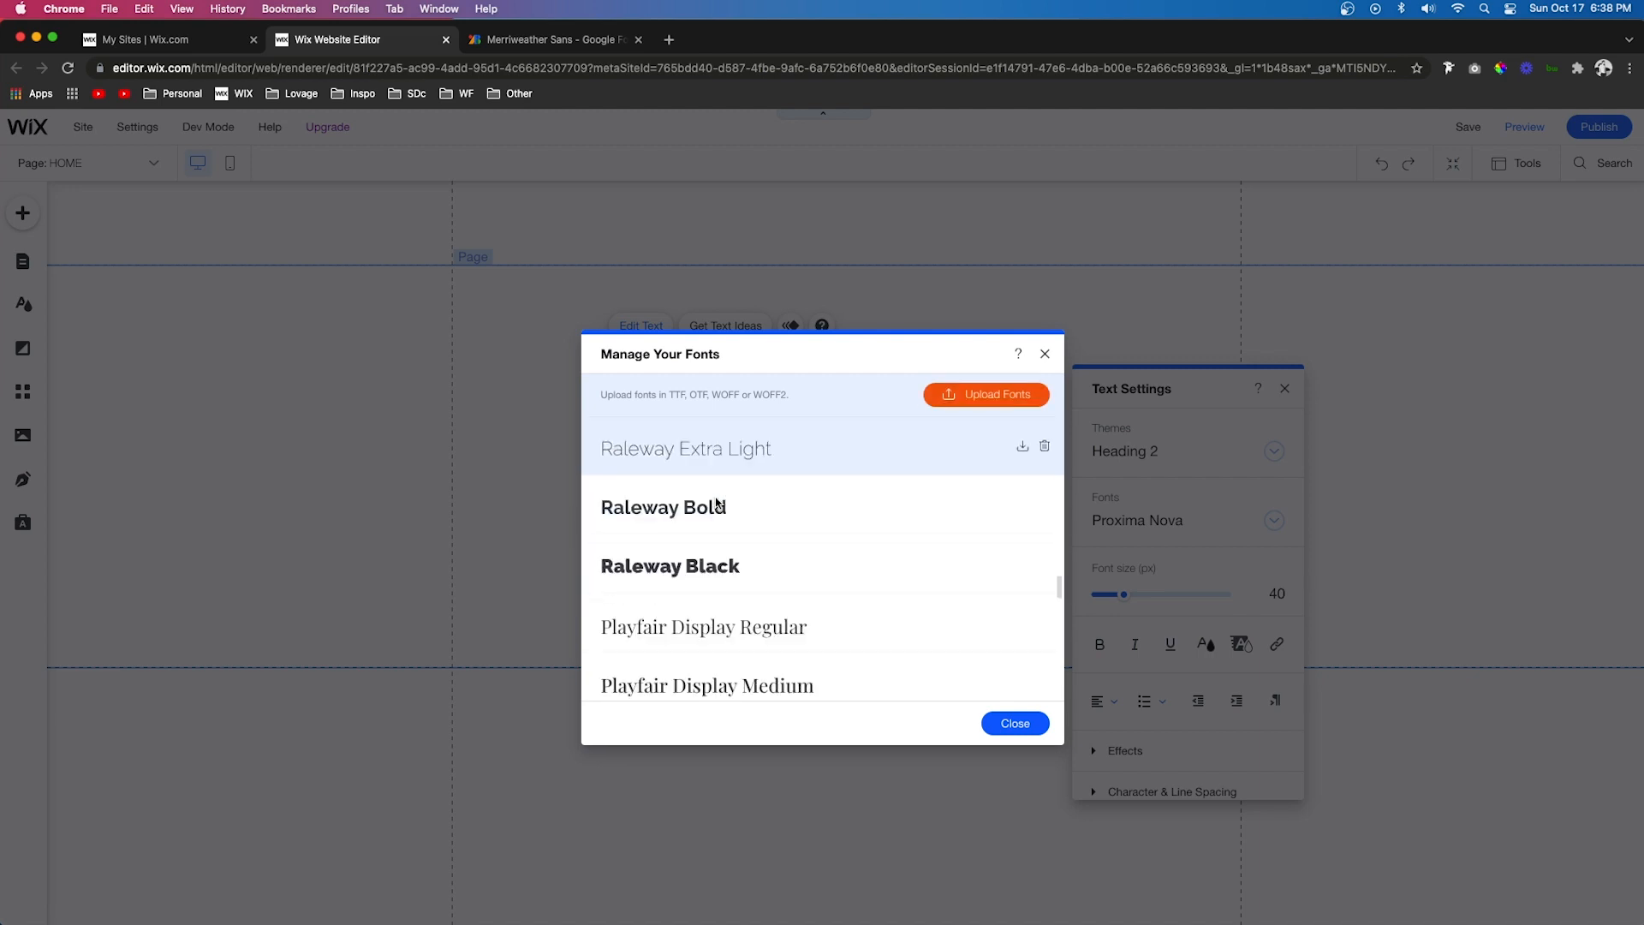
scroll("down", 3)
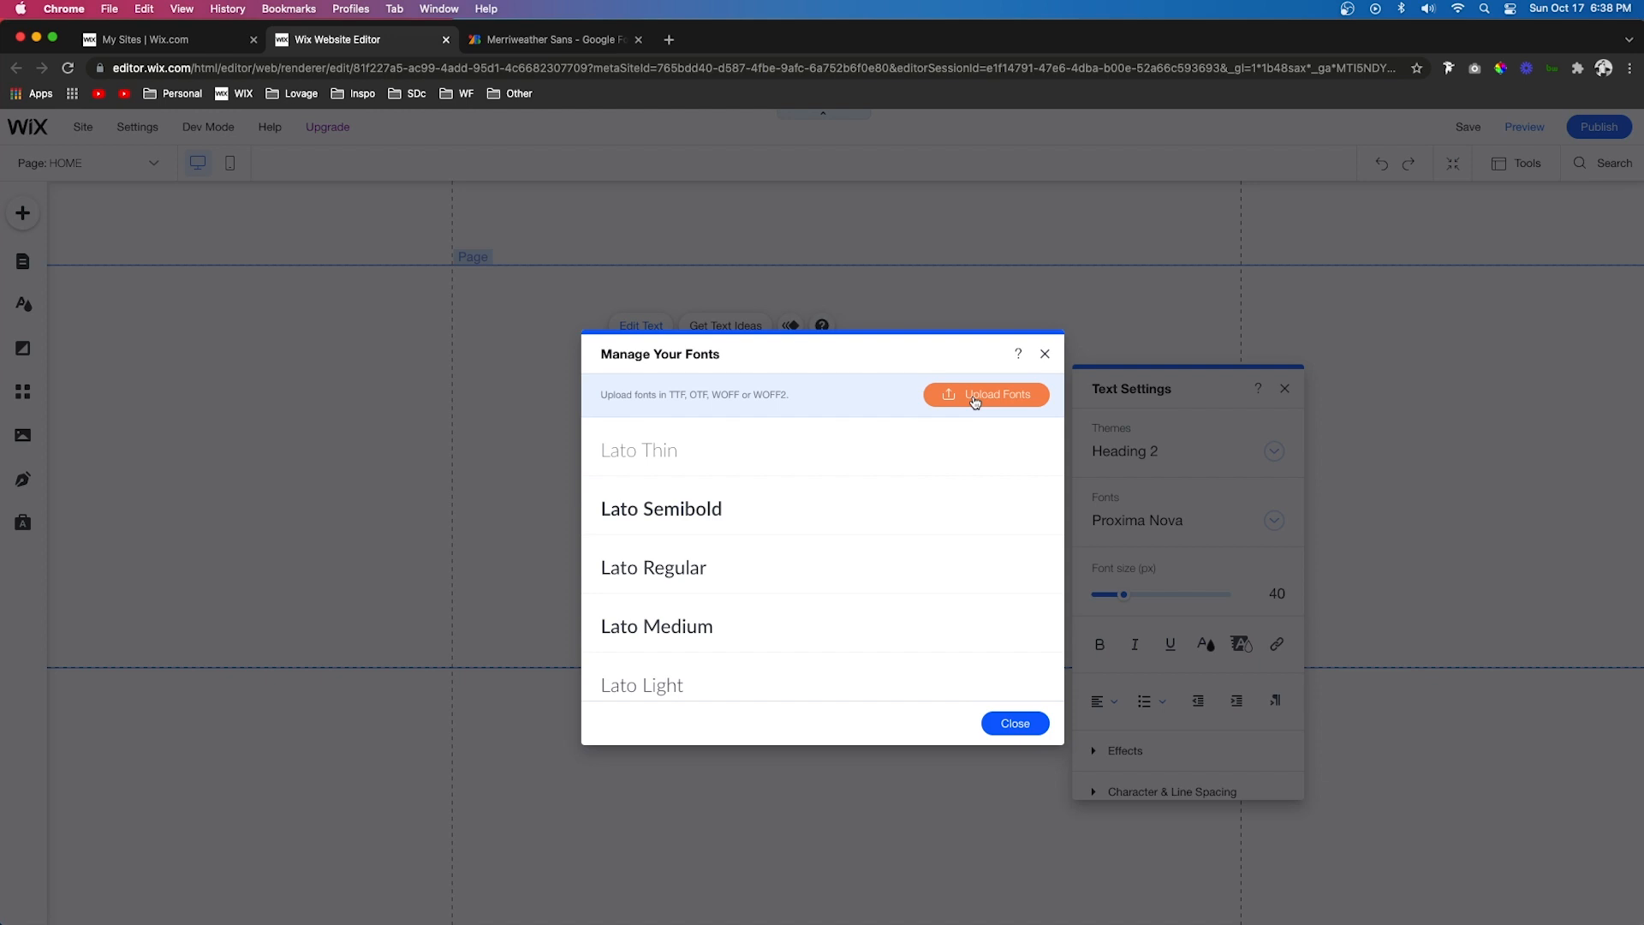
left_click(986, 394)
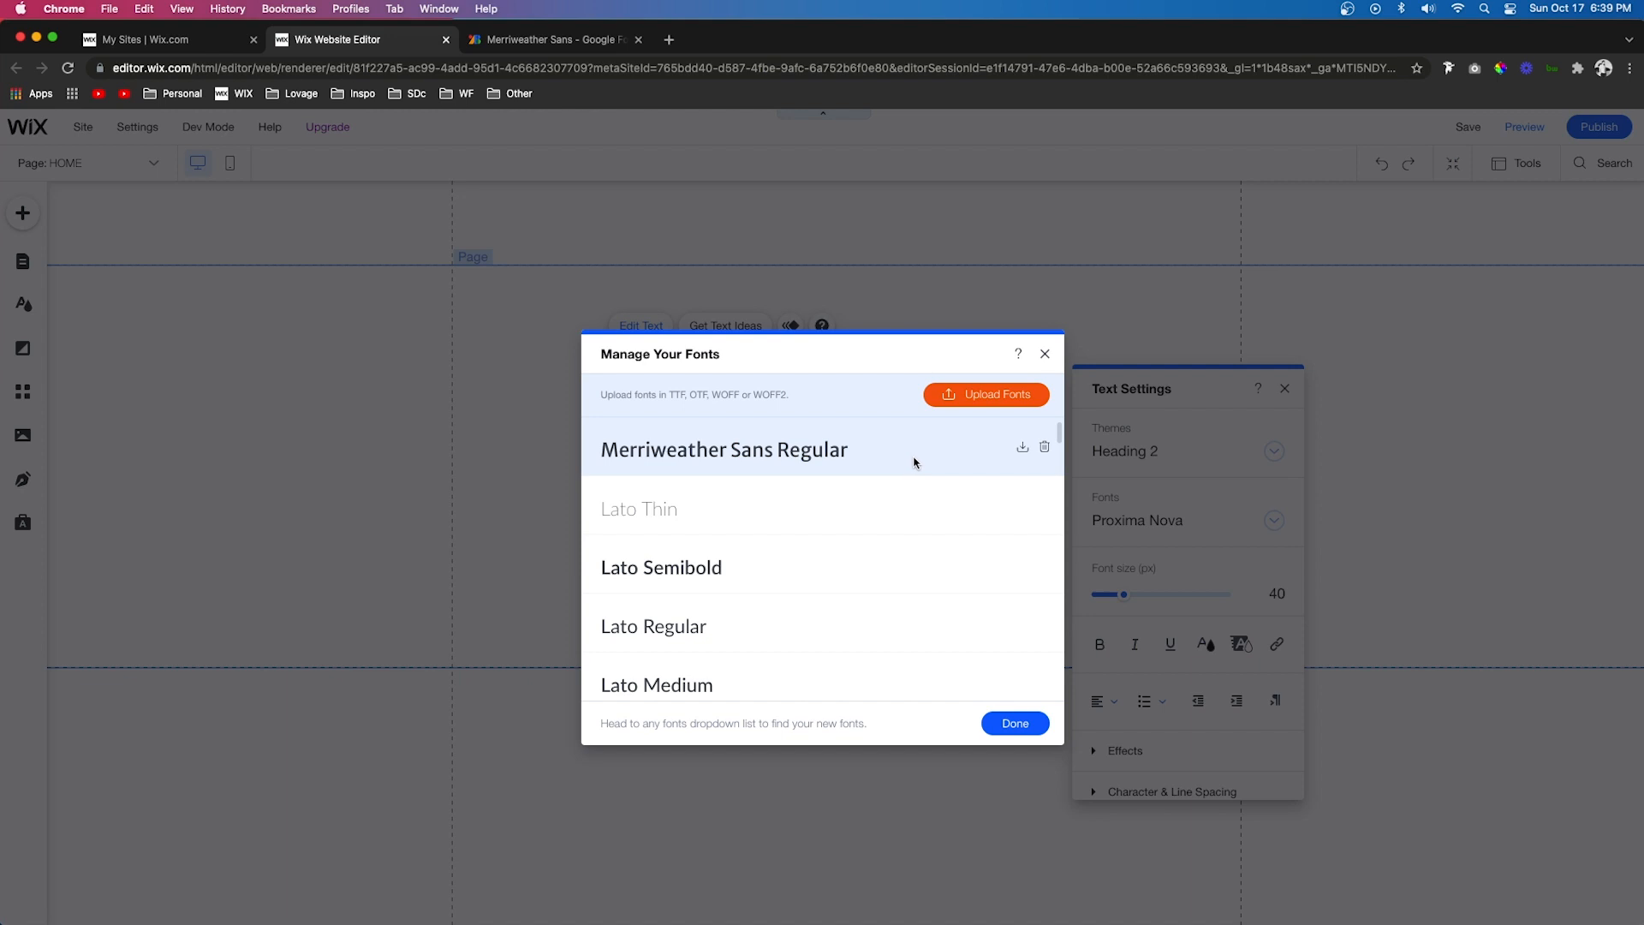
mouse_move(850, 455)
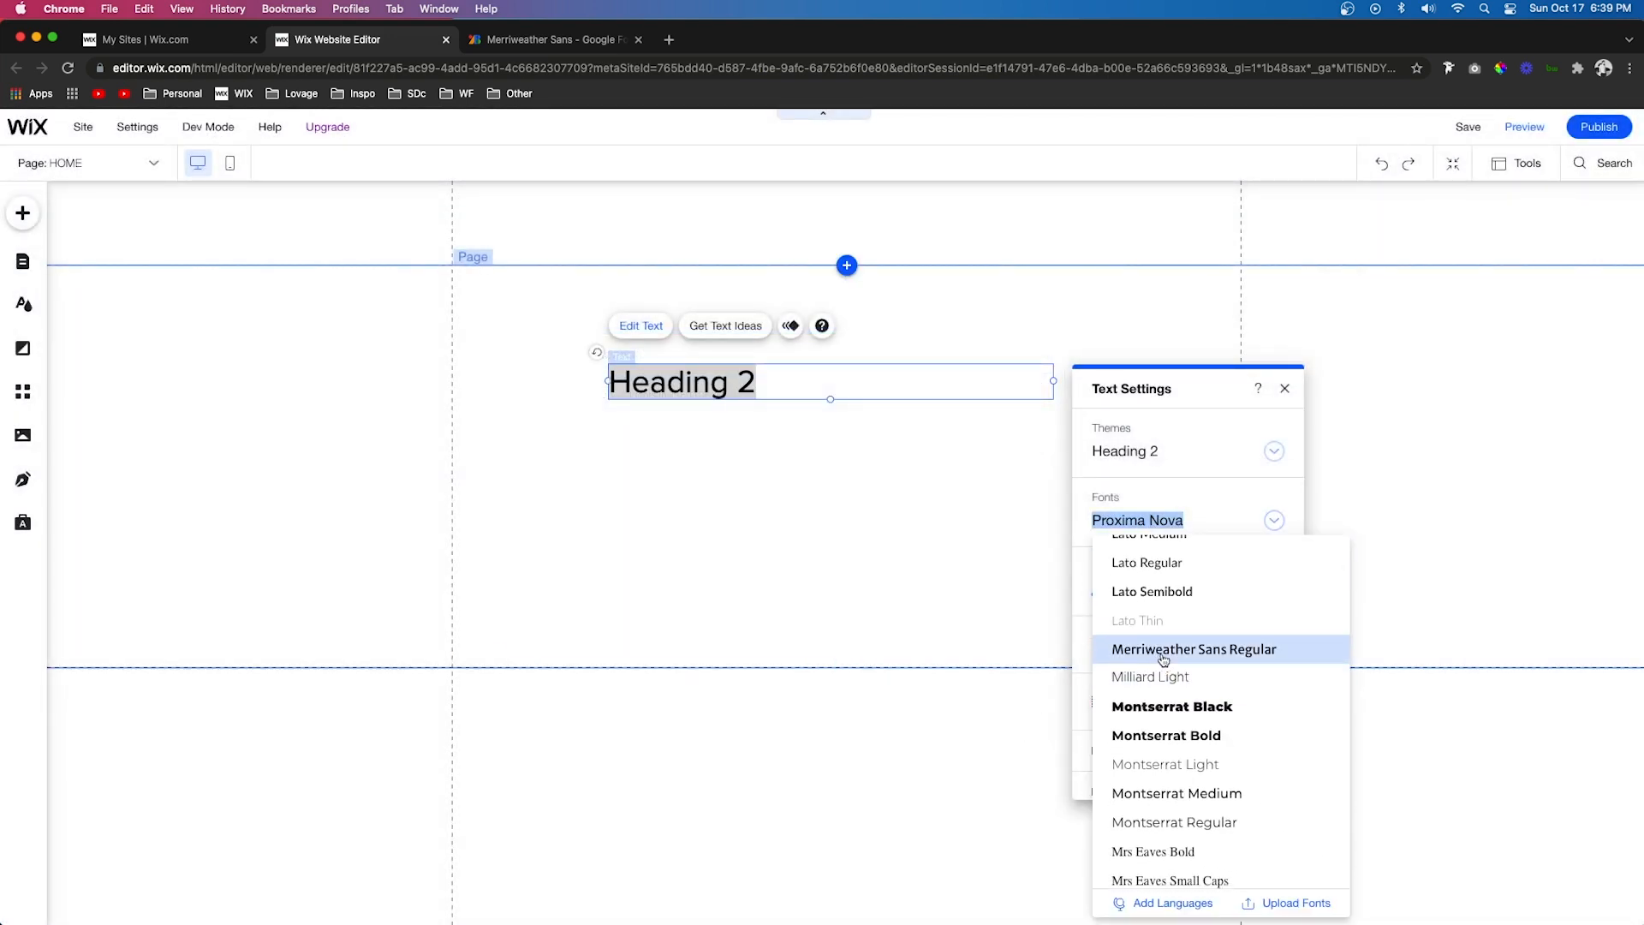
Apply Merriweather Sans Regular to the Heading 2 text.
left_click(1195, 649)
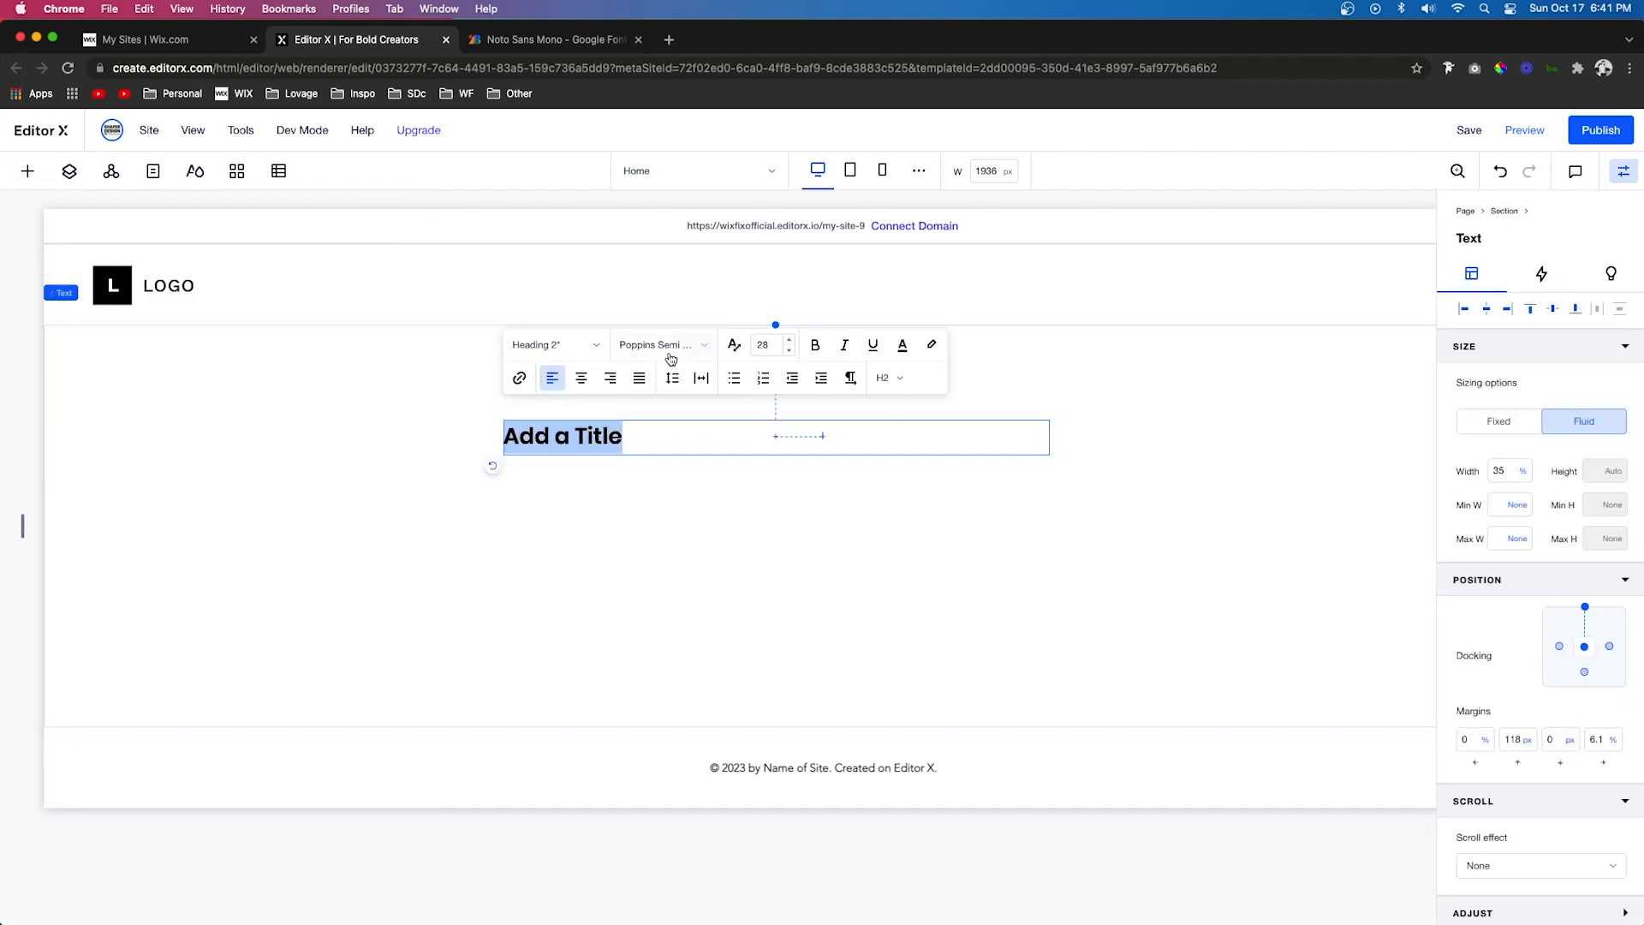
Reach Upload Fonts from the title's font dropdown in Editor X.
left_click(661, 344)
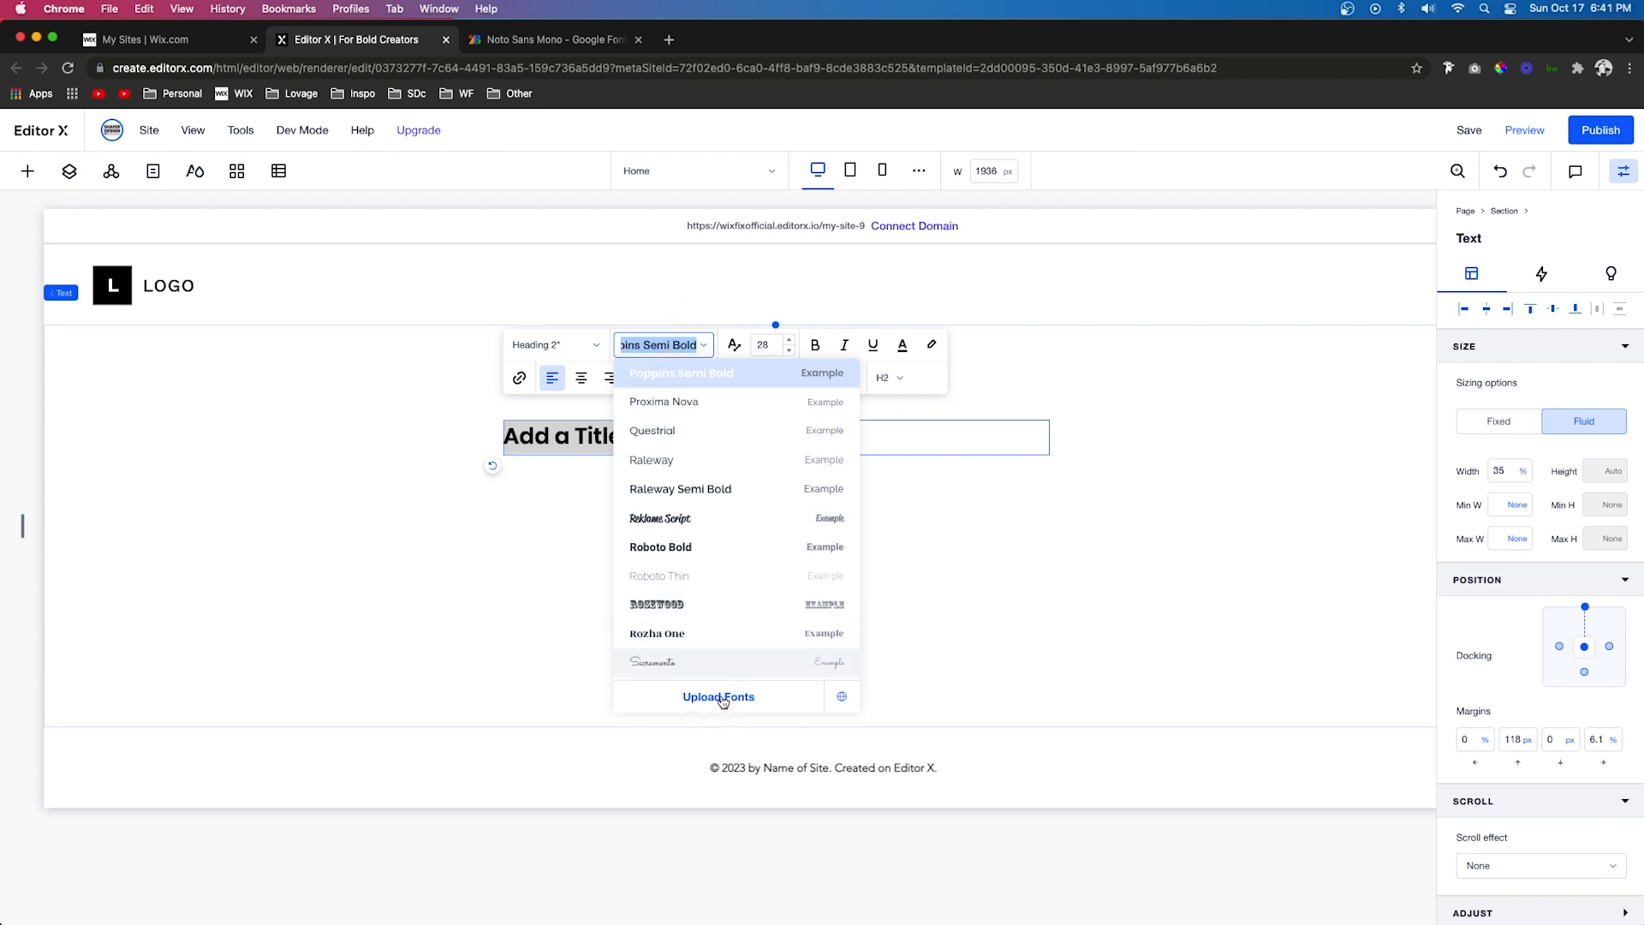
left_click(719, 697)
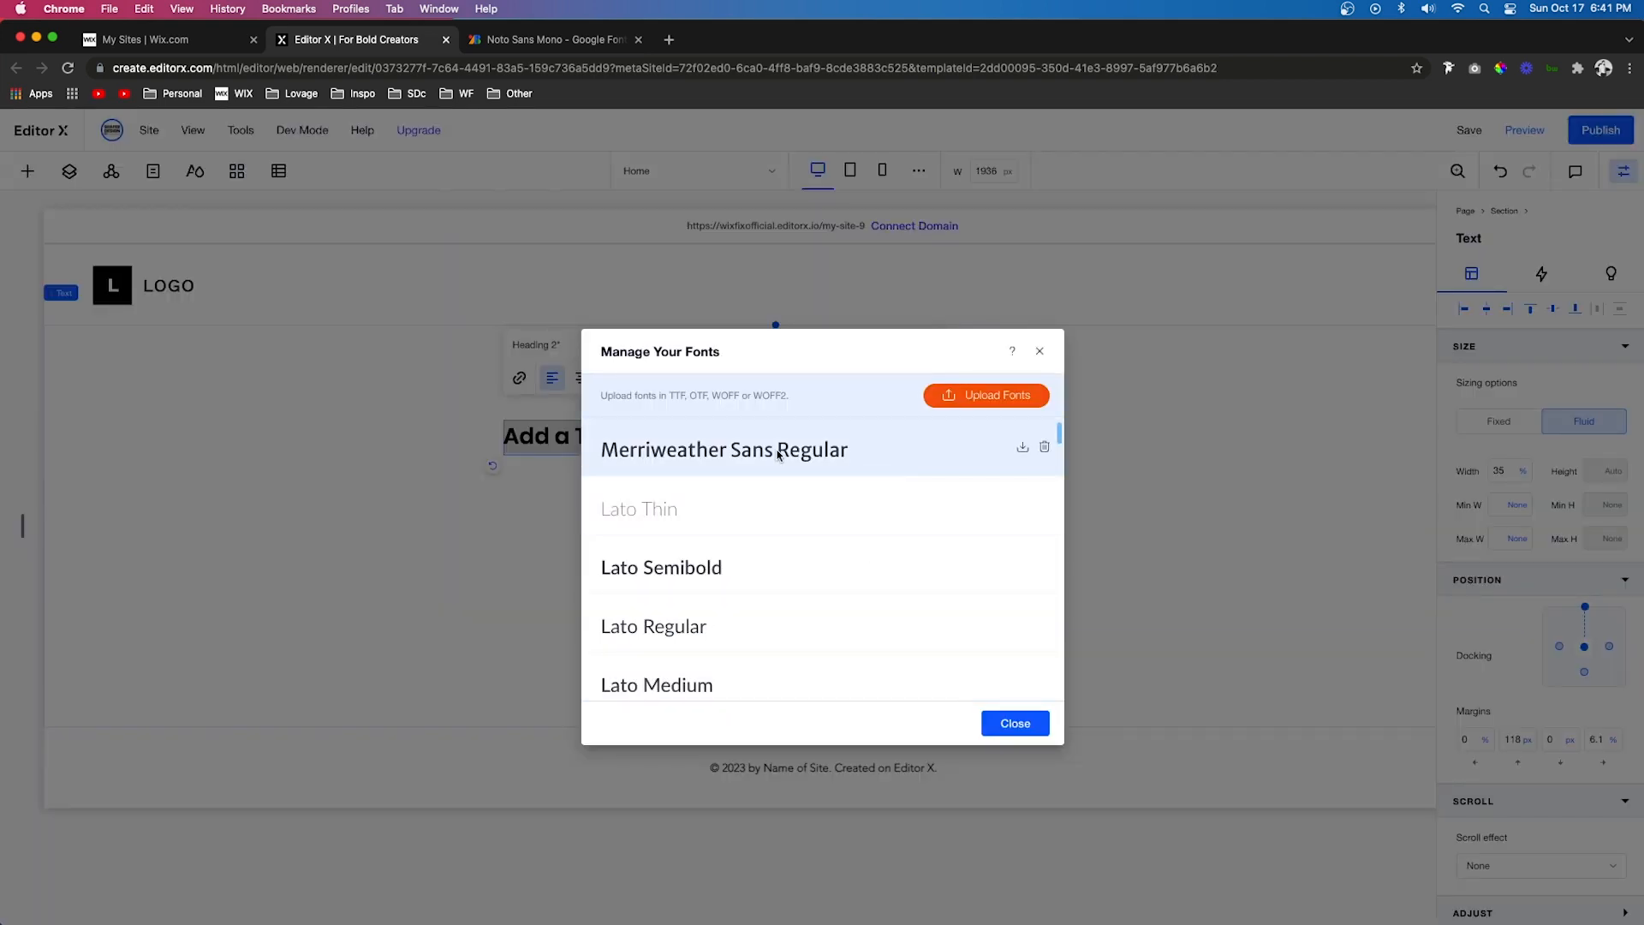
mouse_move(904, 467)
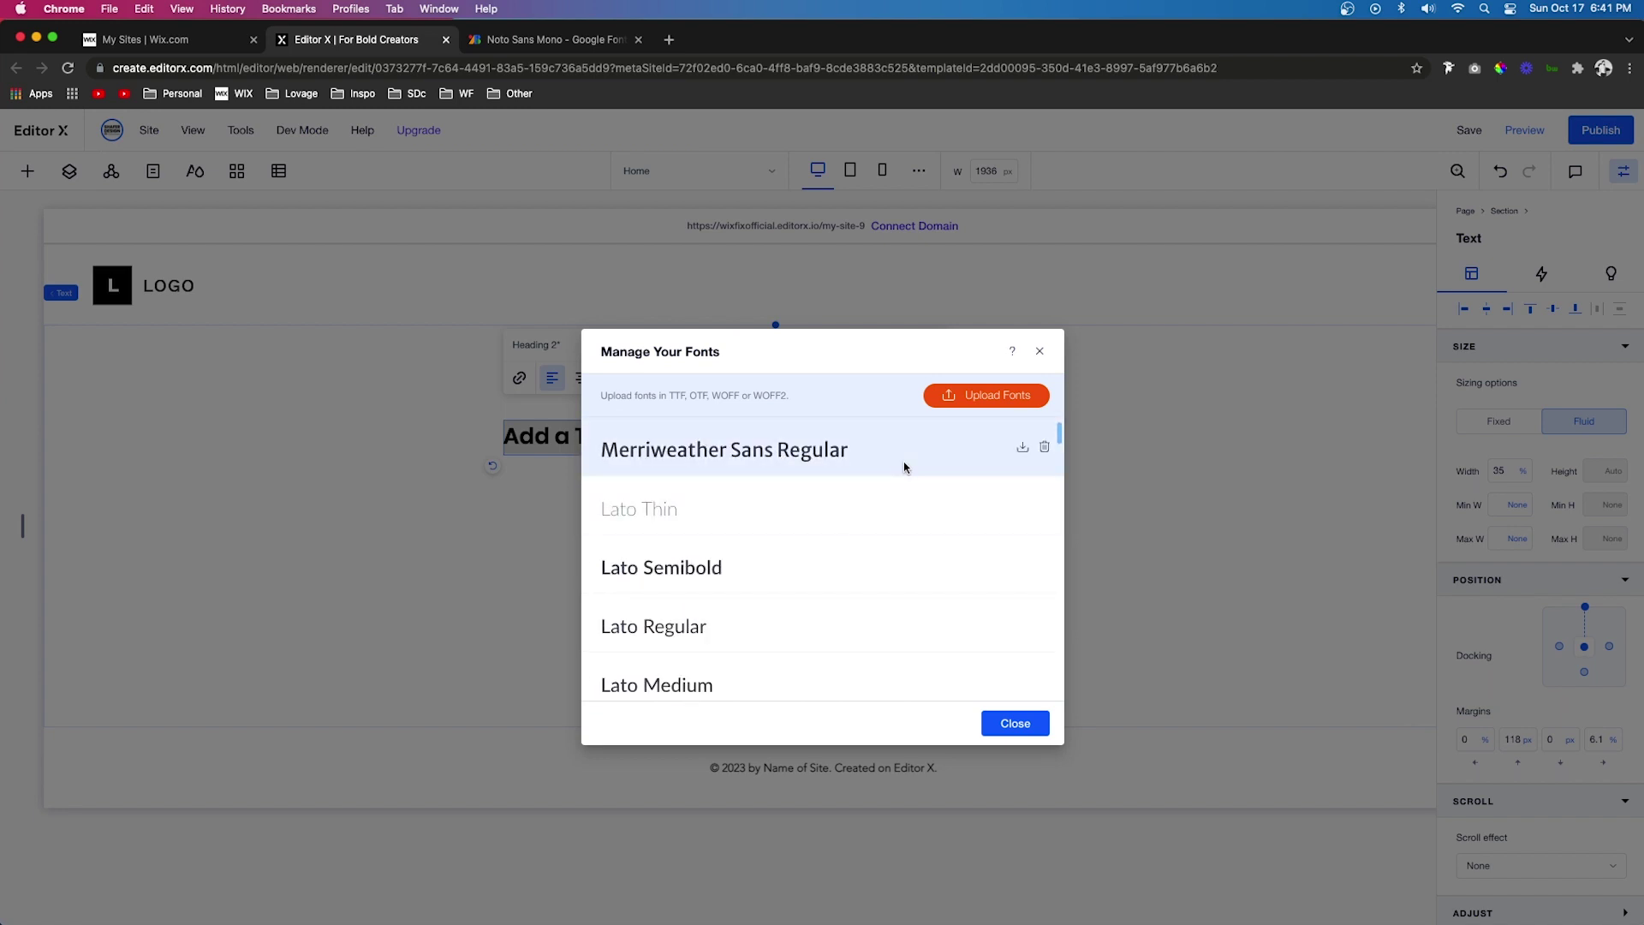
mouse_move(986, 397)
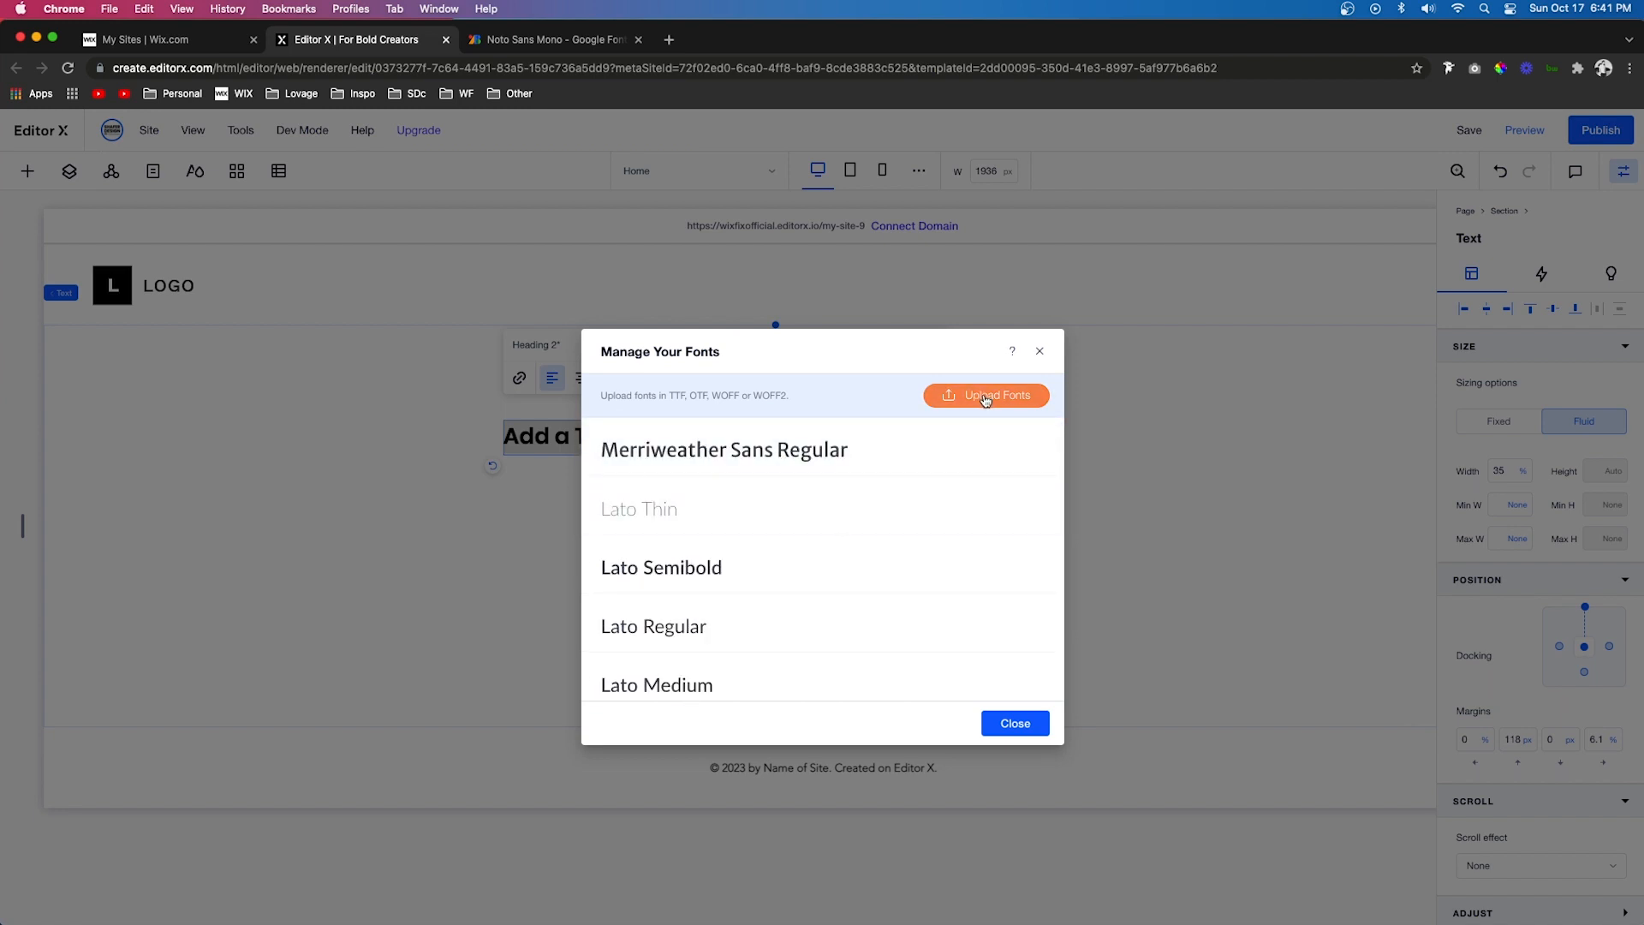
Upload the Noto Sans Mono Regular file and finish with Done.
left_click(987, 394)
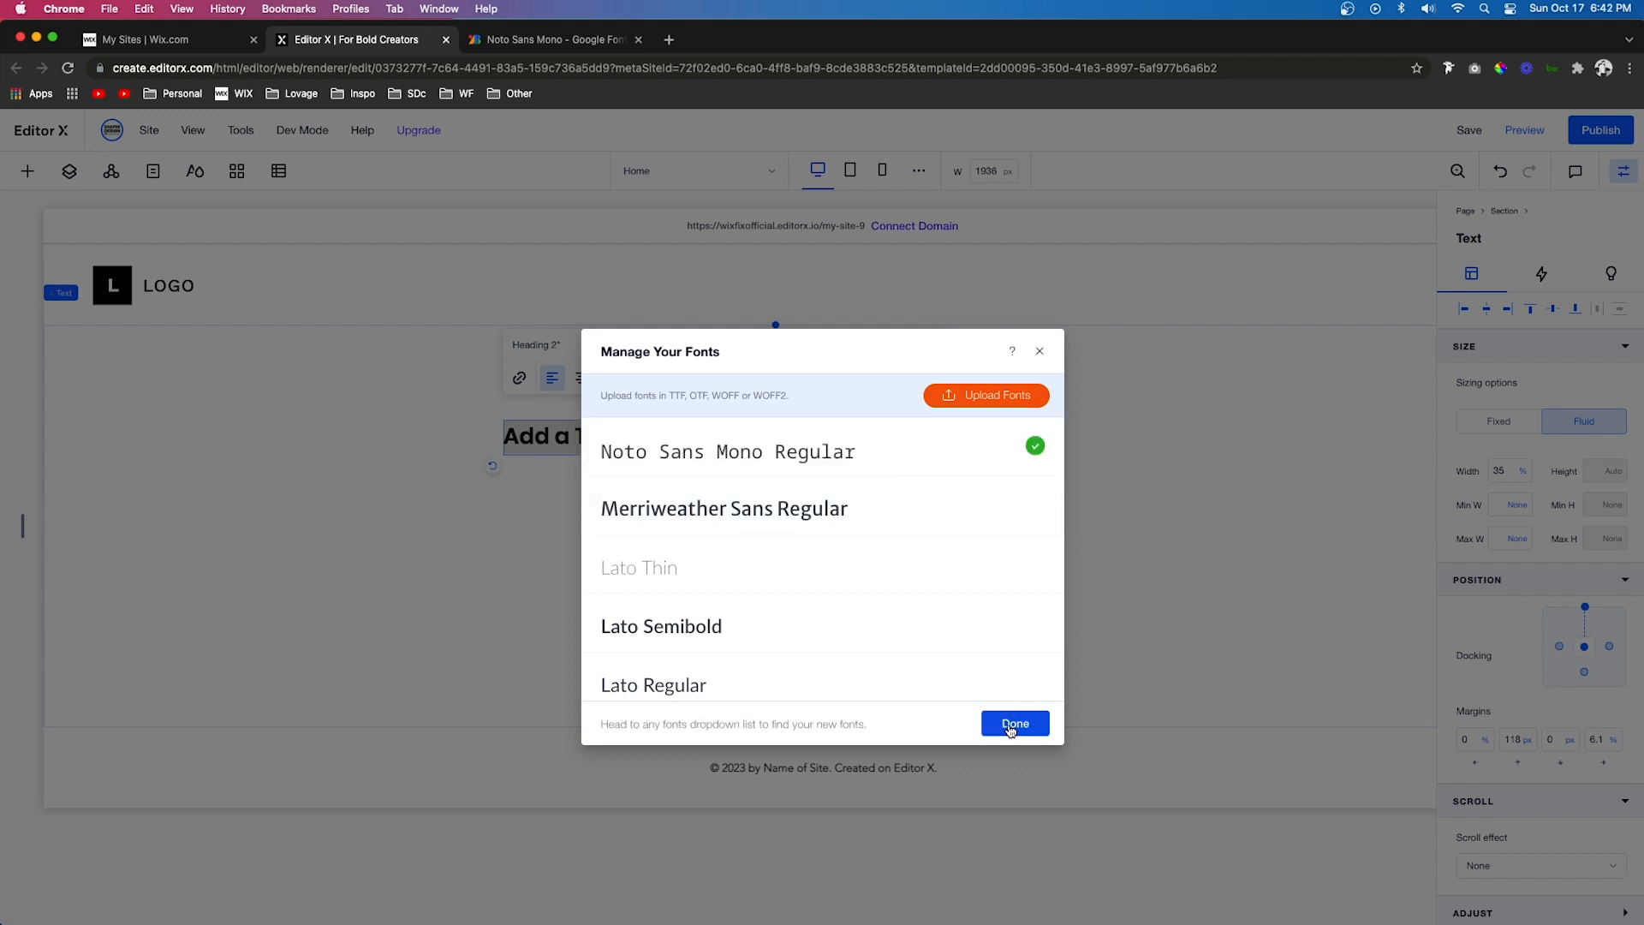
left_click(1013, 722)
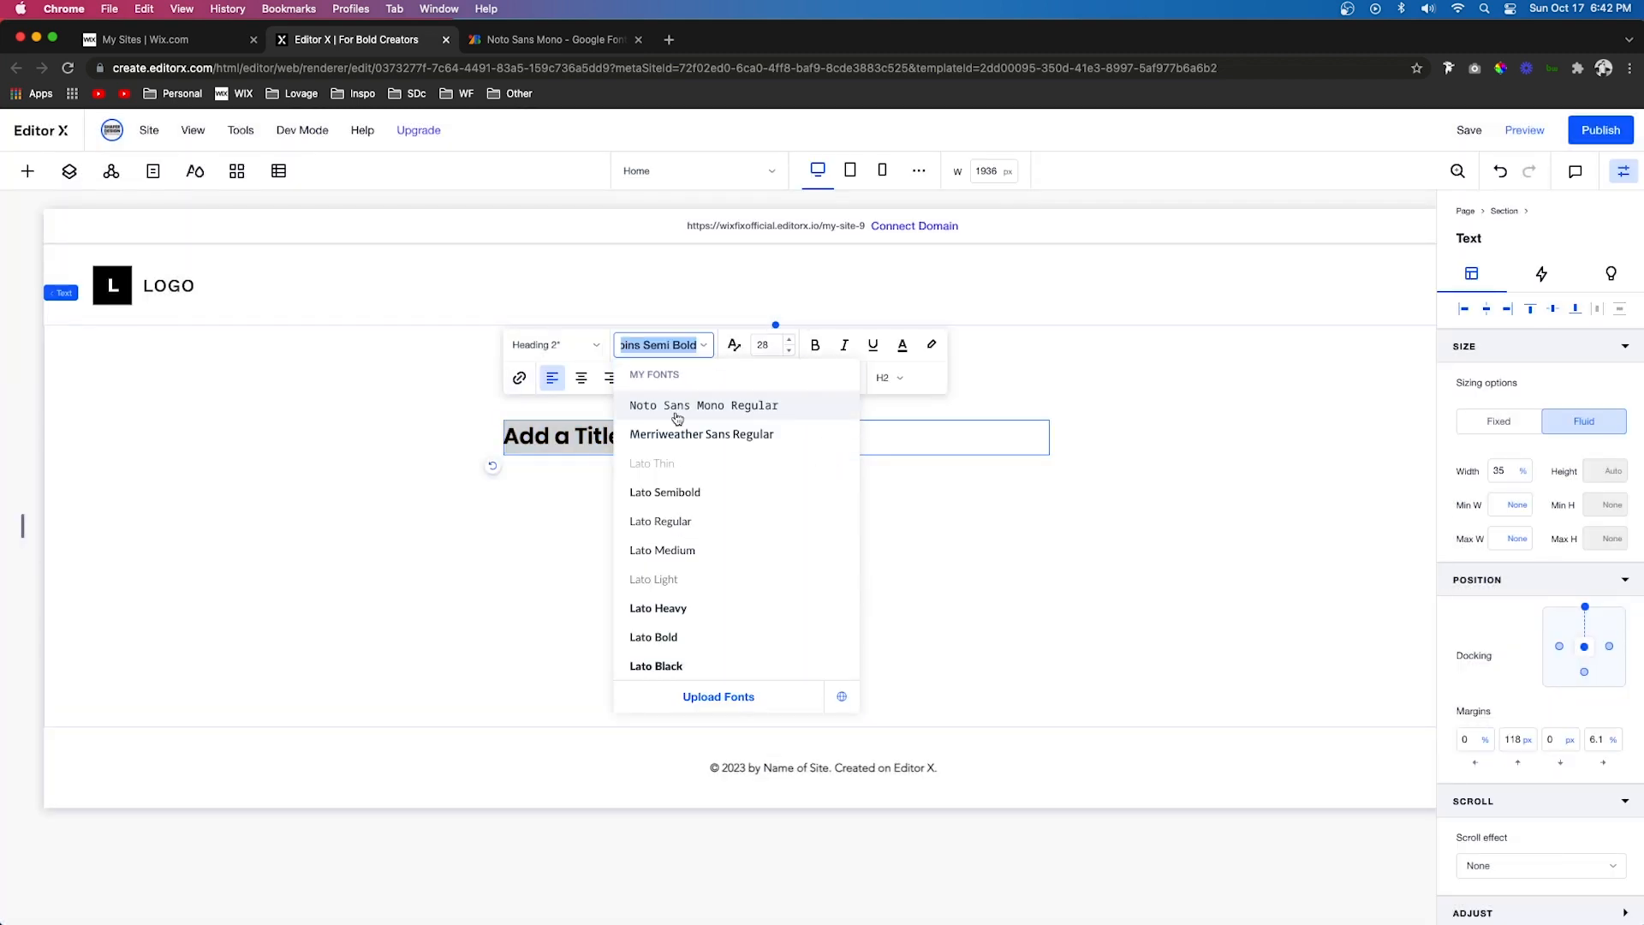
Apply Noto Sans Mono Regular from My Fonts to the Add a Title heading.
left_click(702, 404)
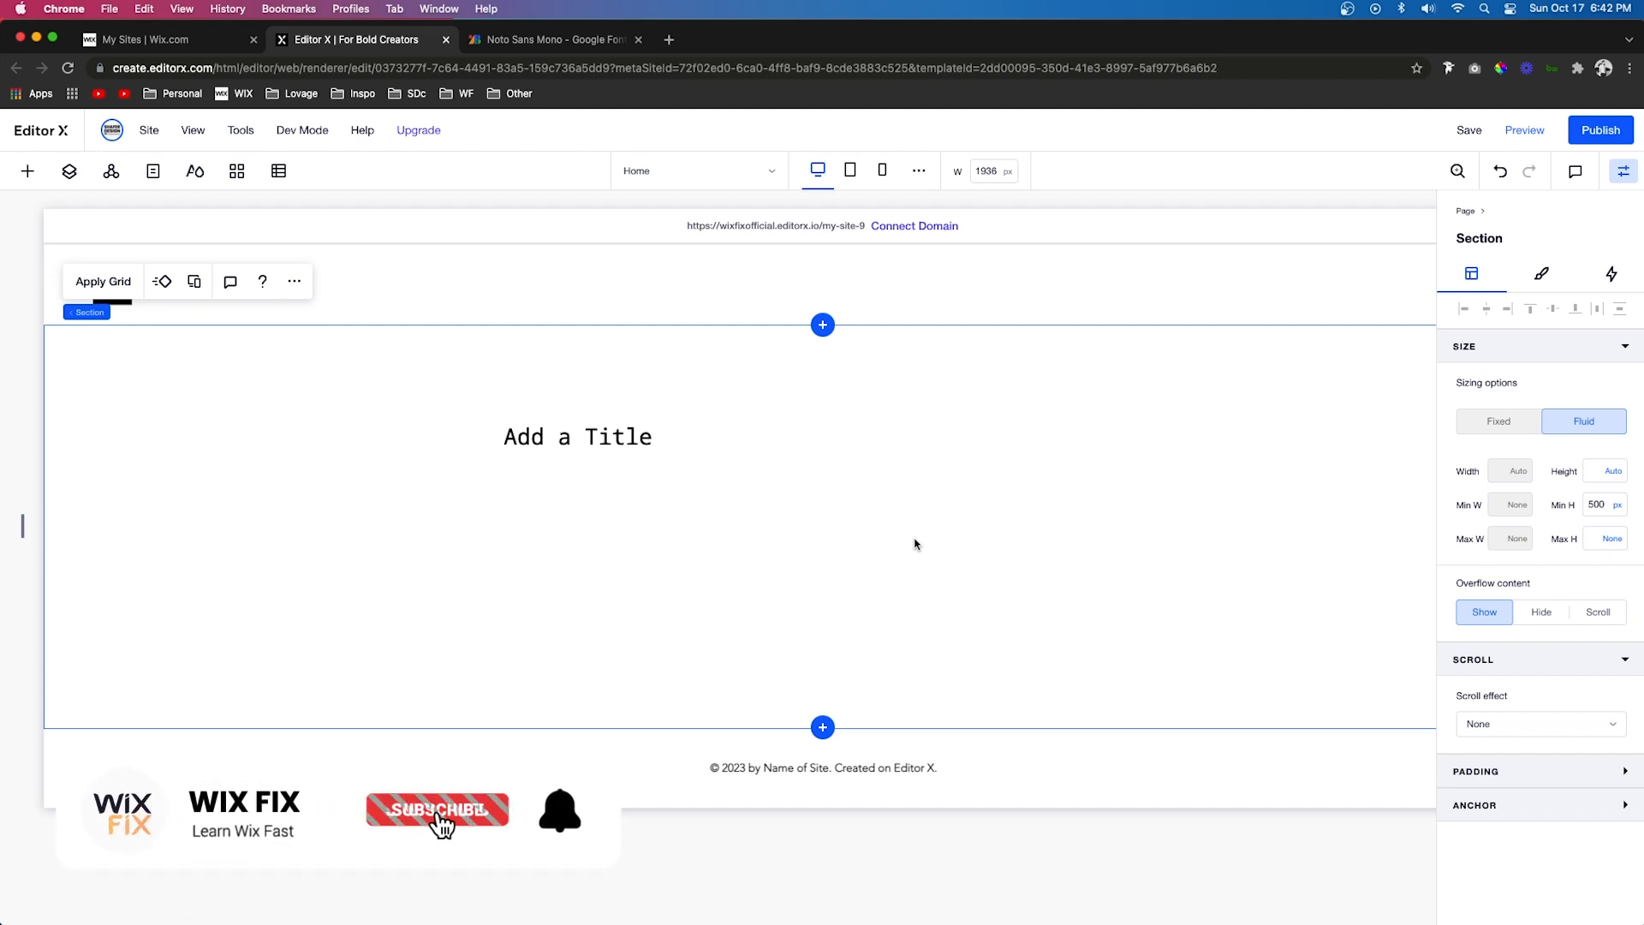
left_click(437, 808)
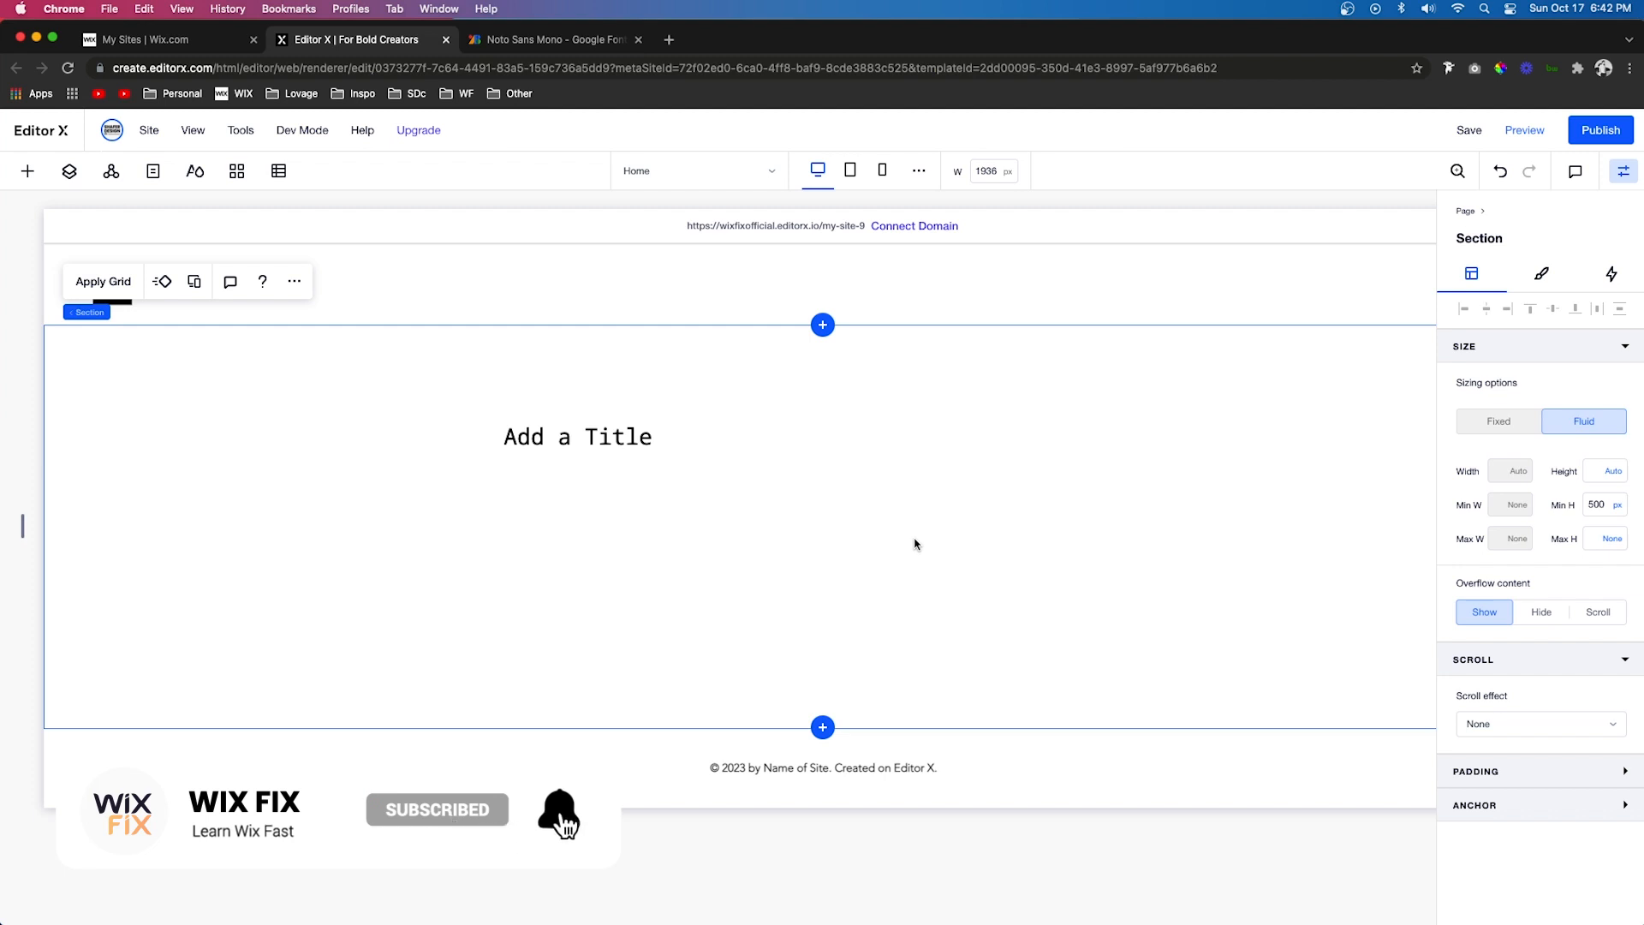